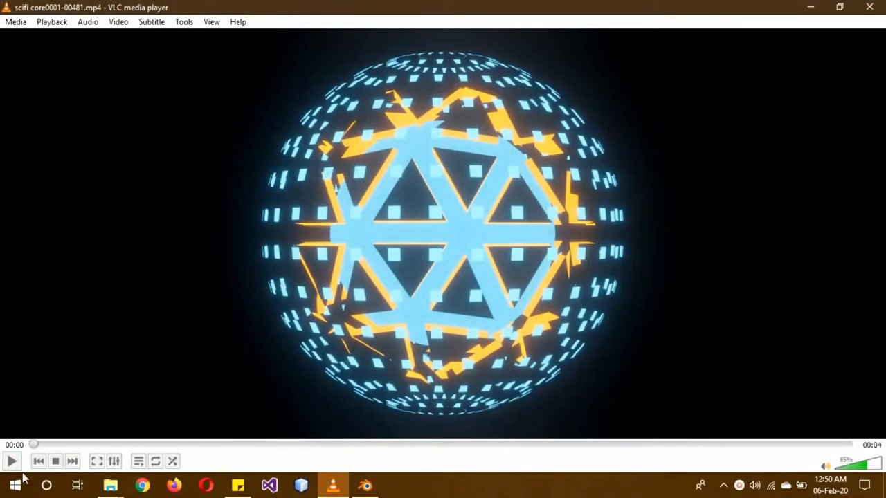
- Start playback of the rendered sci-fi core clip in VLC
click(11, 461)
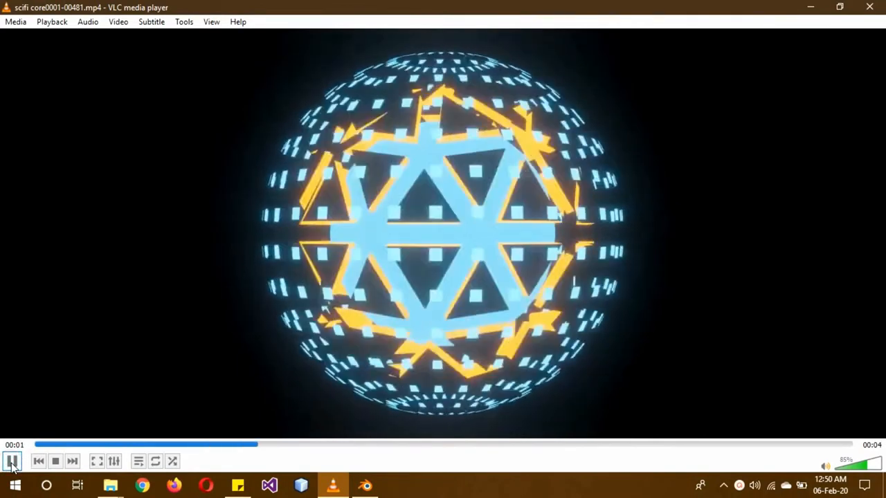
click(11, 460)
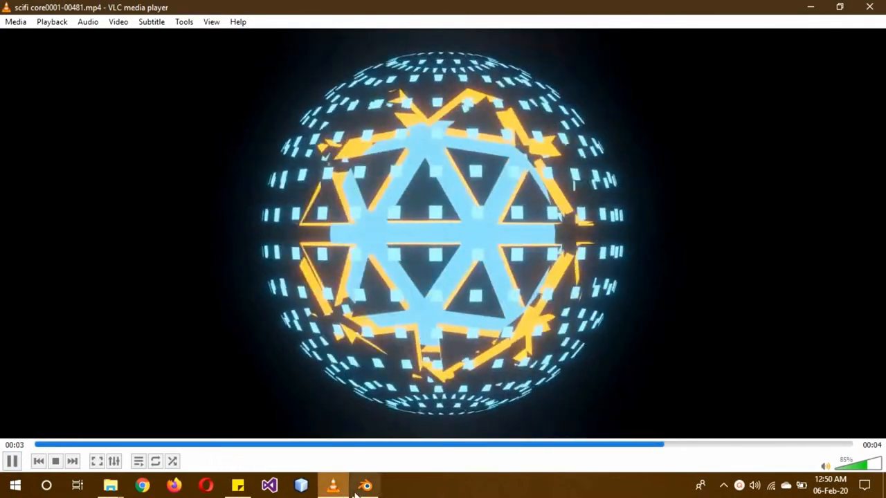
- Remove the default cube, add a UV sphere scaled to 0.655 and start adding an icosphere
click(366, 484)
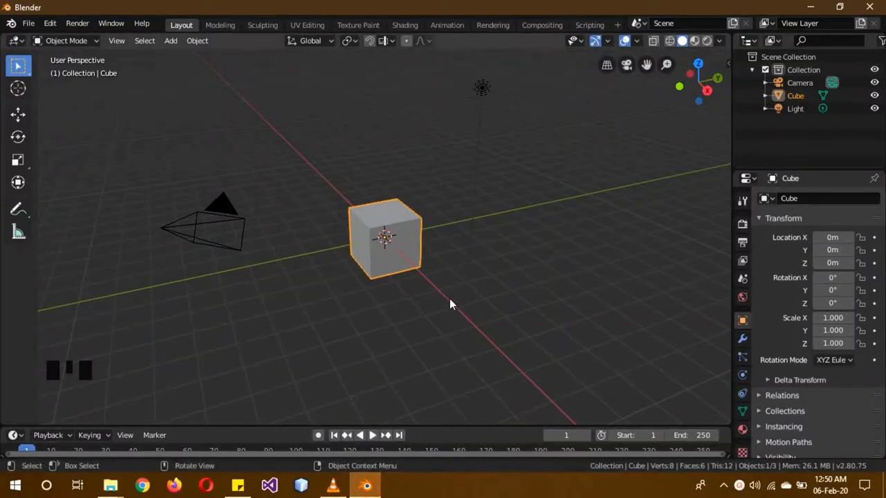
mouse_move(385, 297)
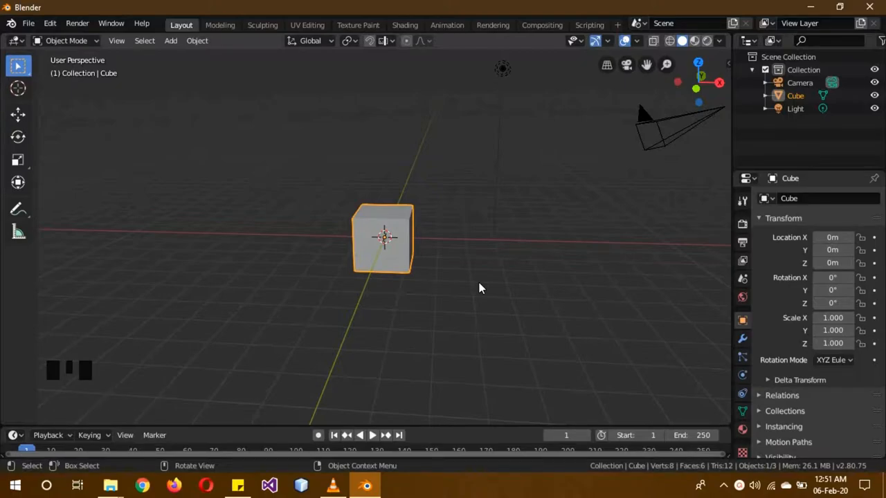
scroll(up, 3)
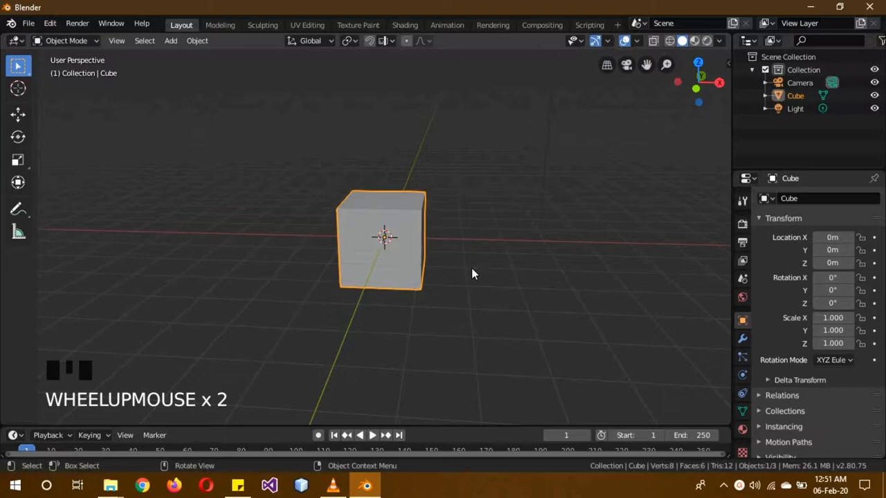
key(shift+a)
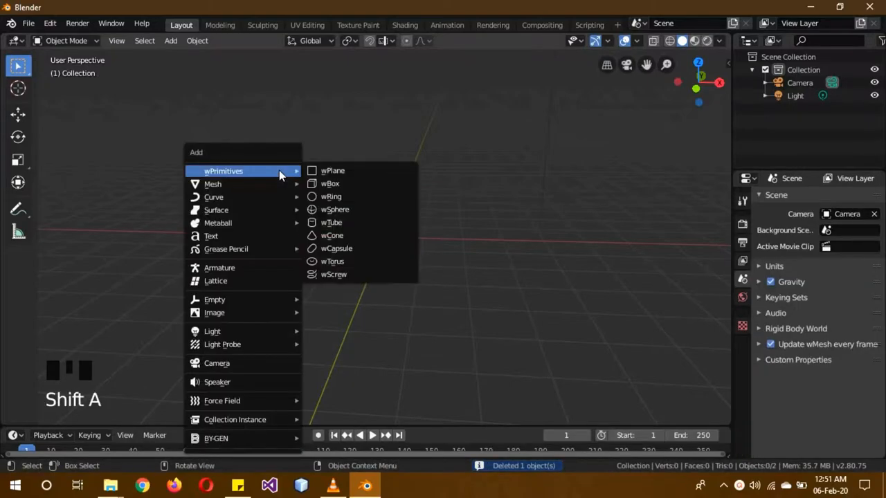
click(335, 209)
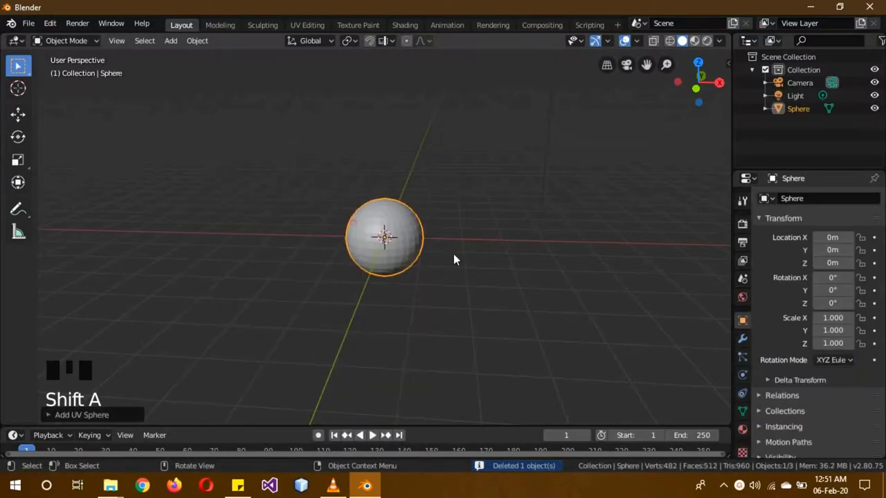
key(s)
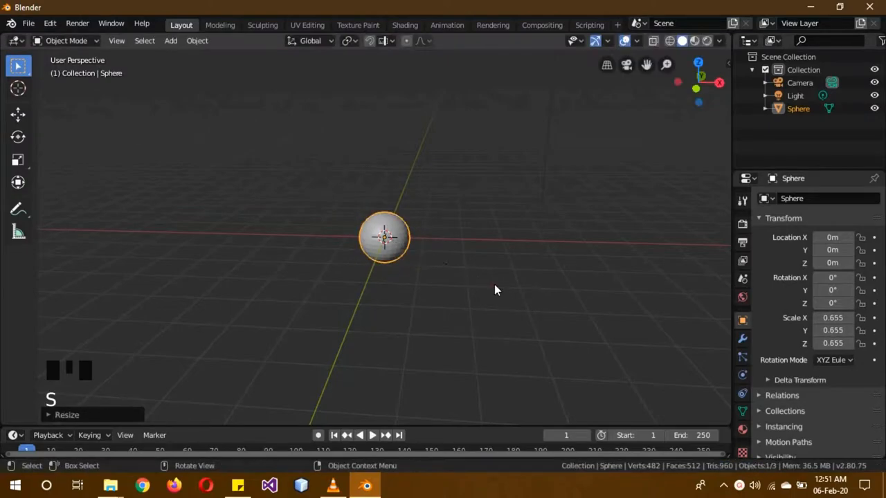
scroll(up, 3)
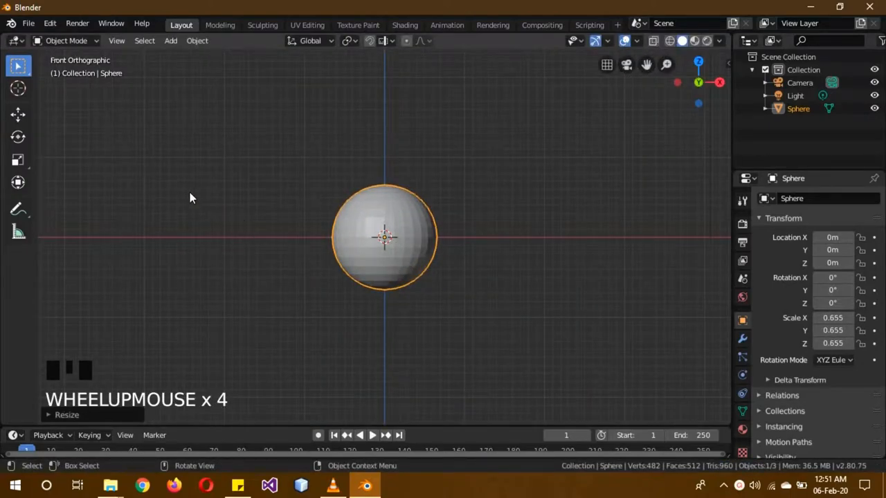
key(shift+a)
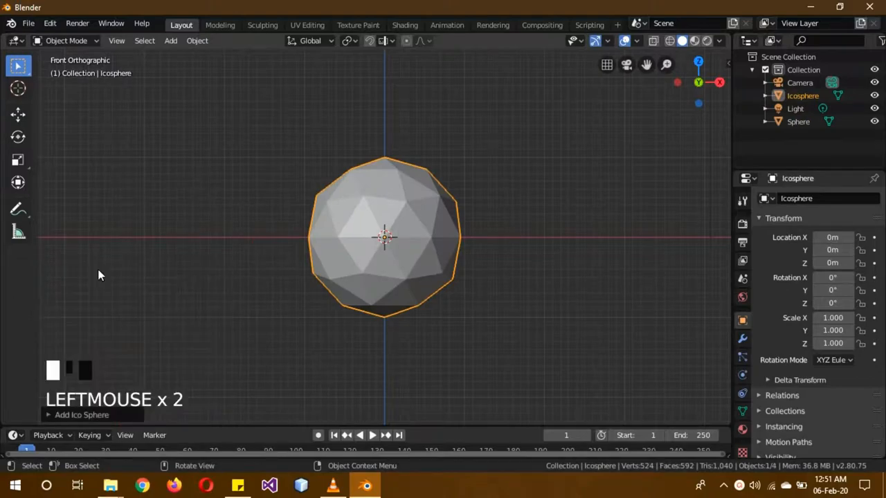
- Enter edit mode on the icosphere, browse Preferences Input and Keymap, then close them
key(Tab)
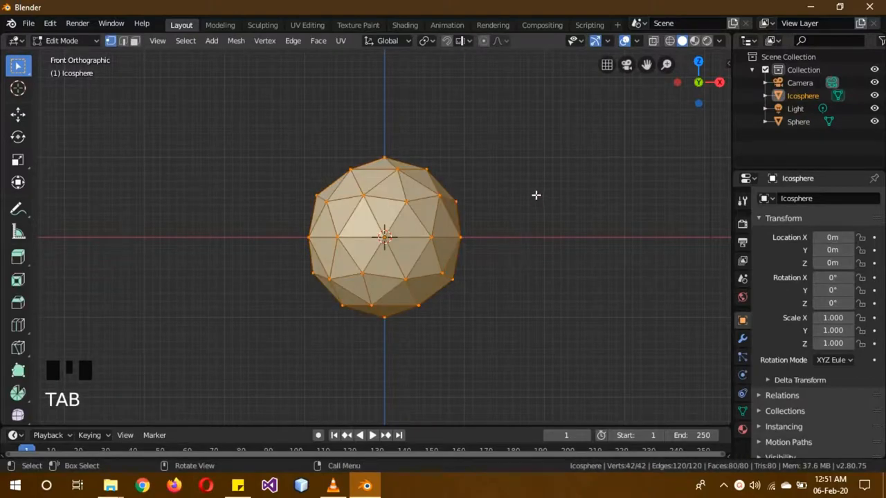
key(space)
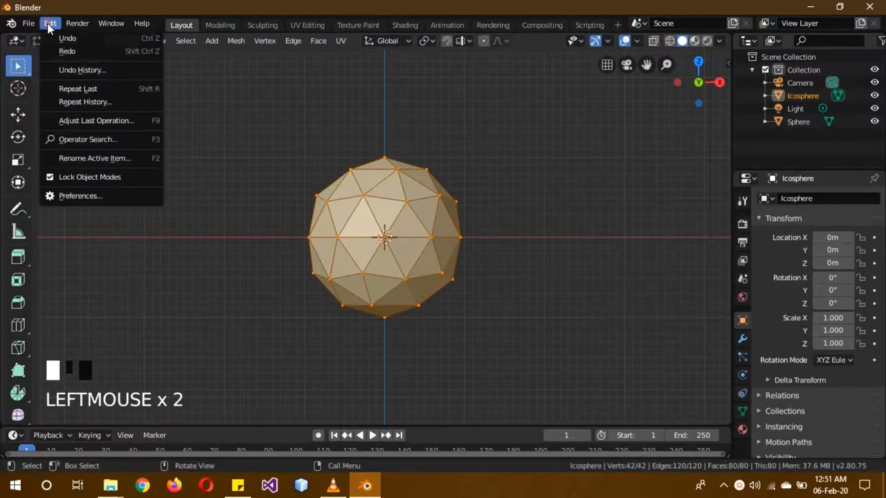
click(81, 197)
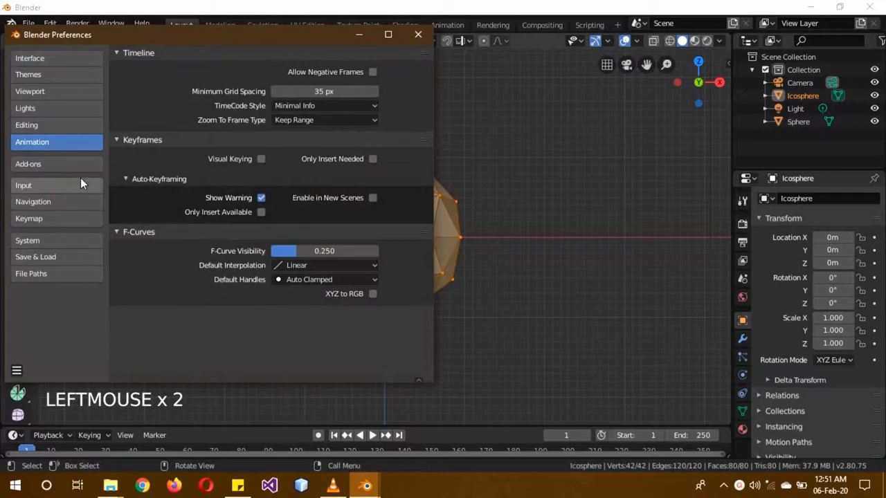
click(24, 185)
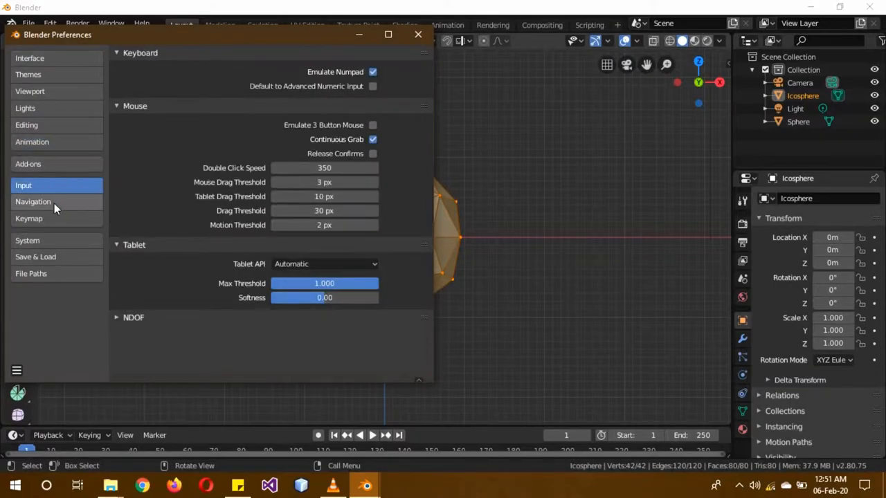
click(29, 219)
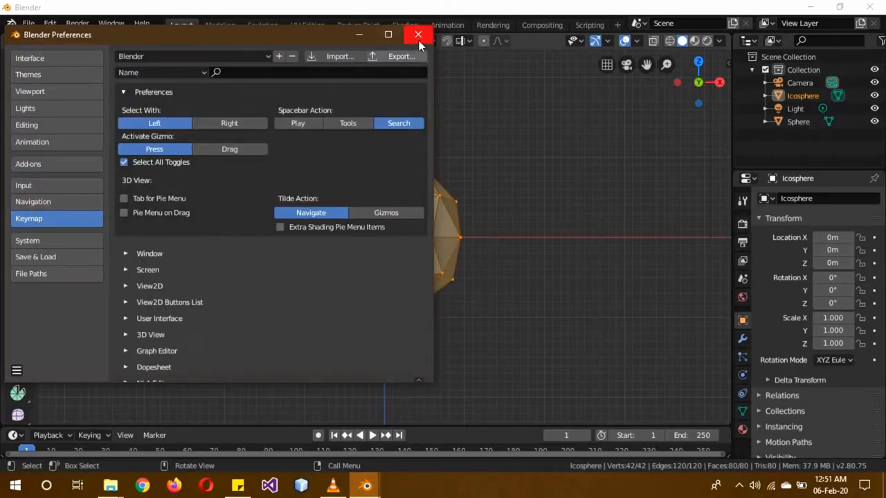
click(418, 33)
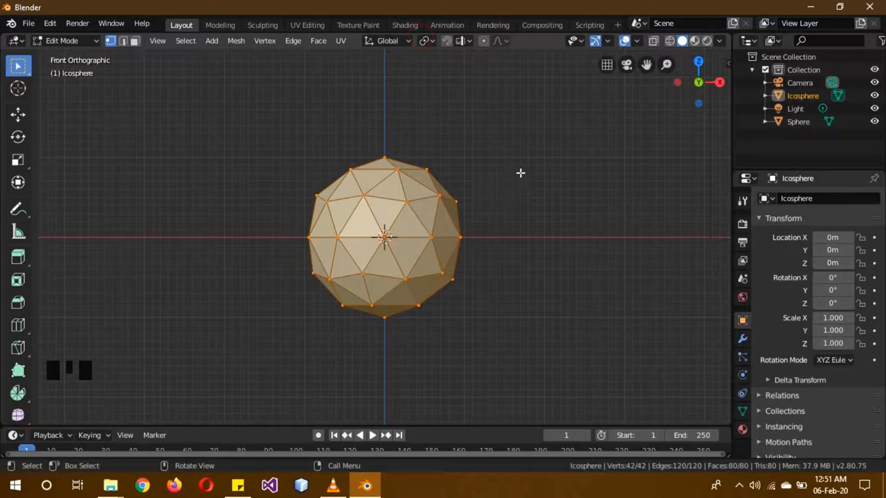
- Run Mesh: Edge Split on the whole icosphere and return to object mode
key(space)
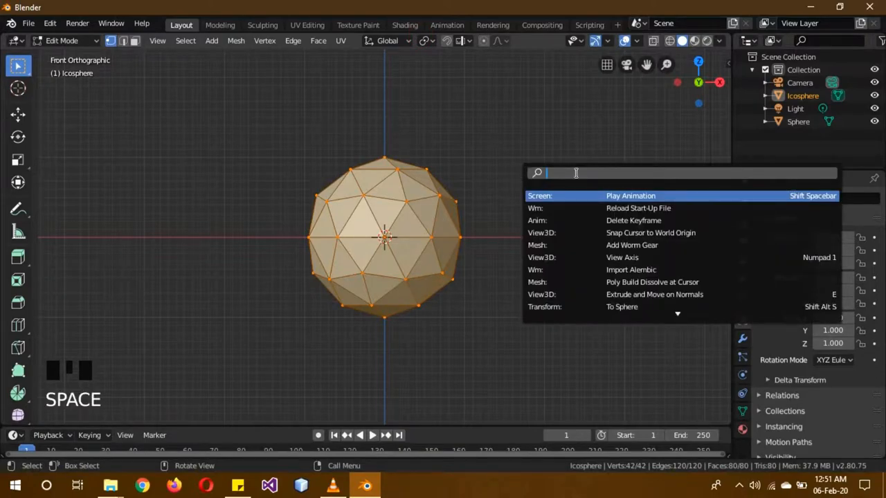
text(edge)
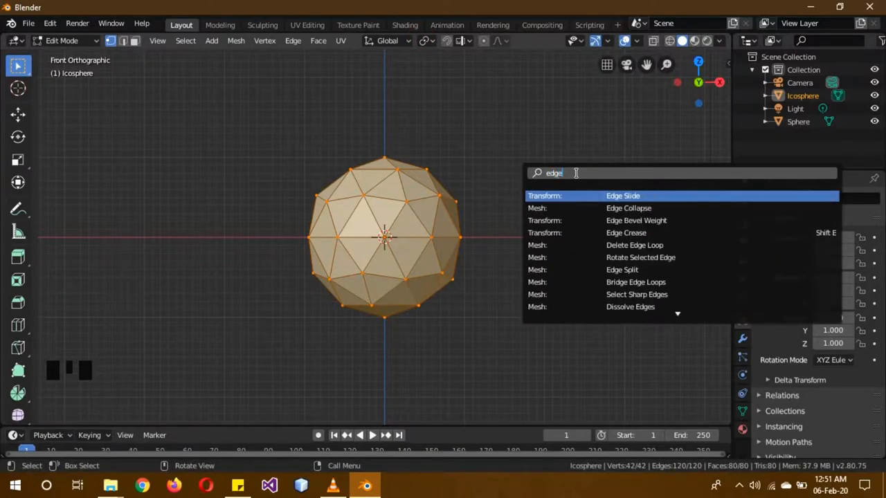
text(spl)
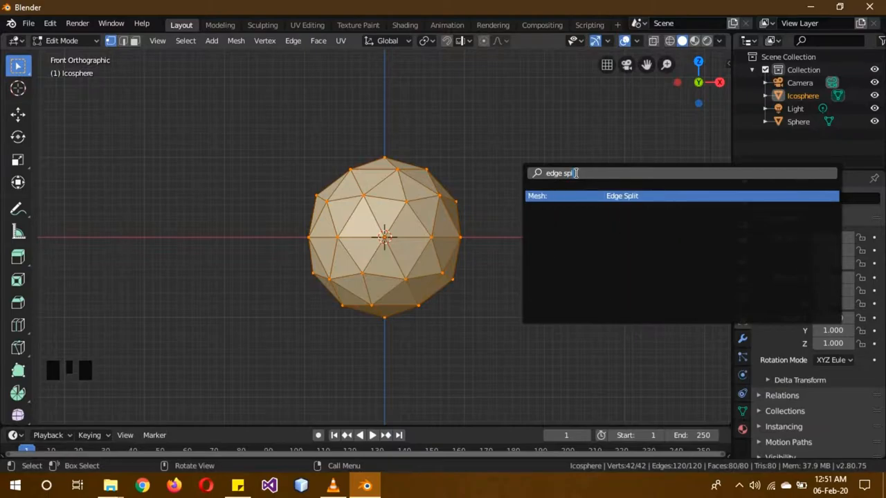
click(621, 197)
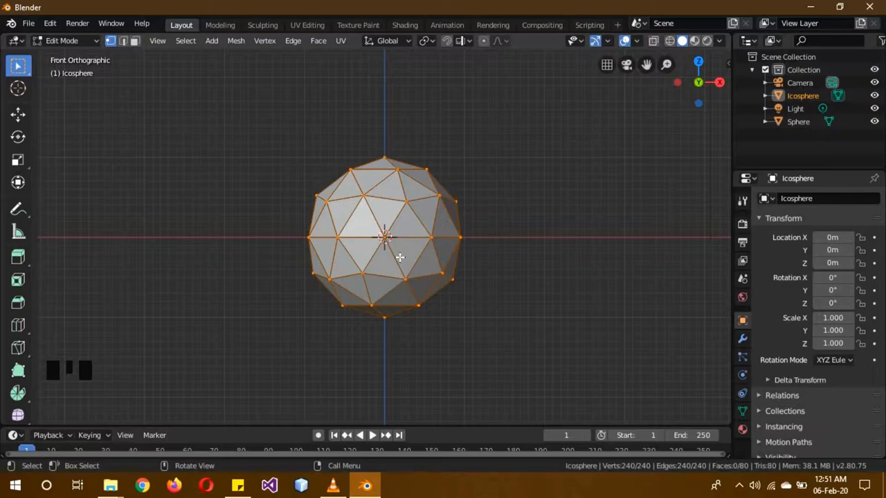
key(Tab)
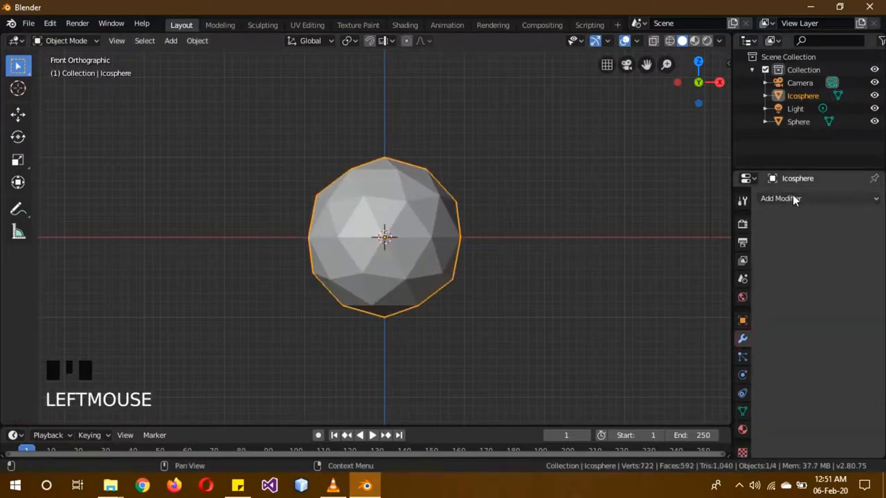
- Add Smooth and Solidify modifiers to the icosphere, with thickness 0.05 m
click(780, 200)
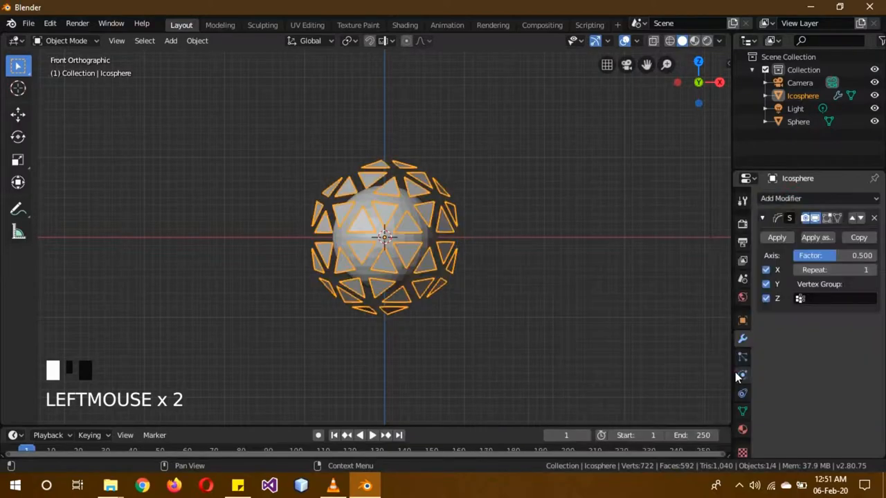
scroll(up, 3)
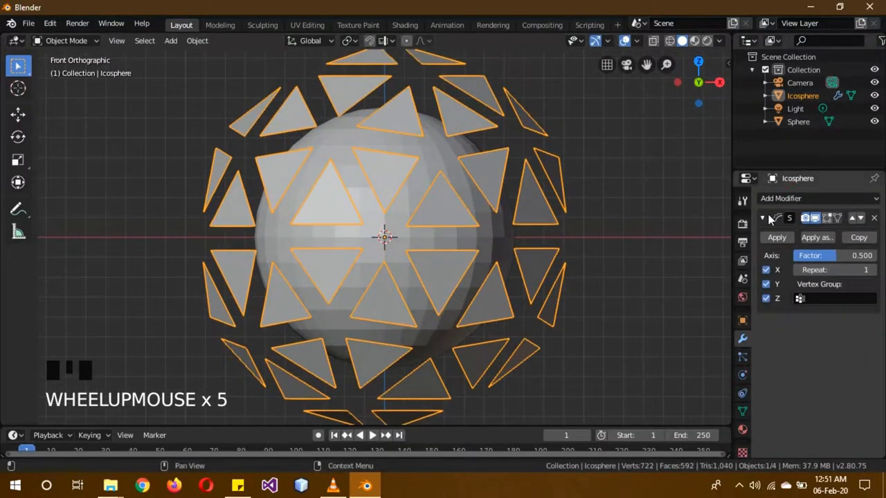
click(761, 217)
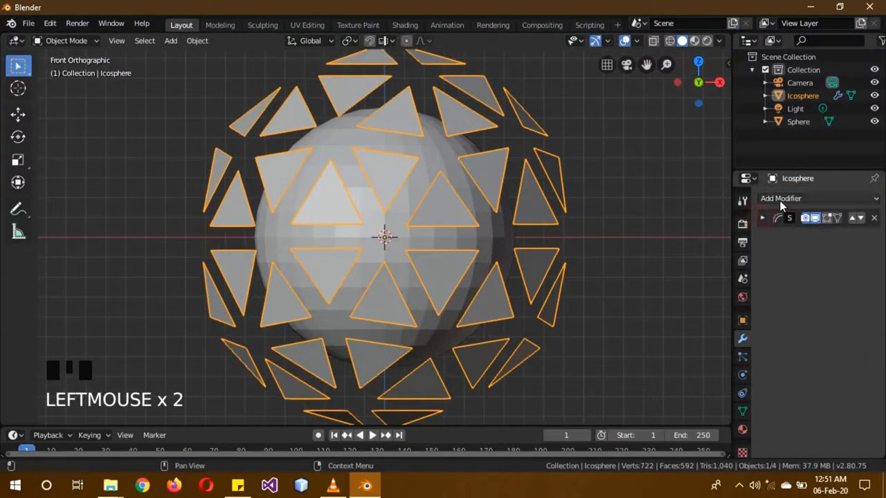
click(780, 199)
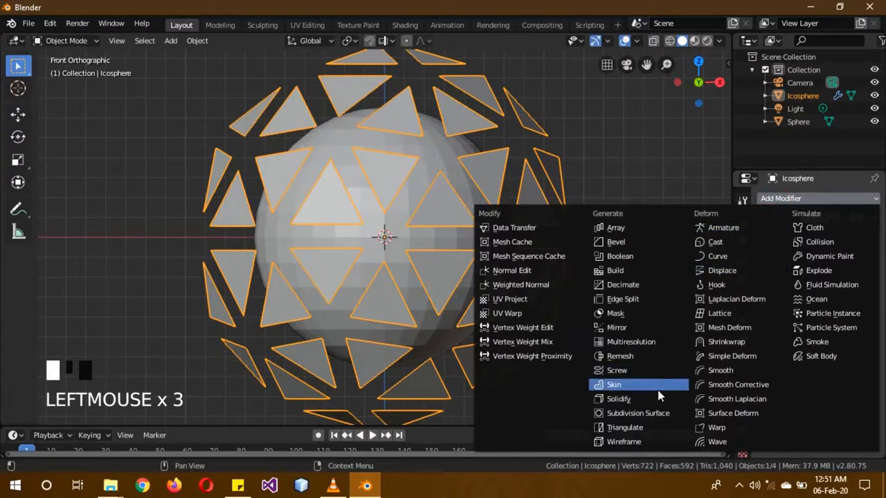
click(617, 399)
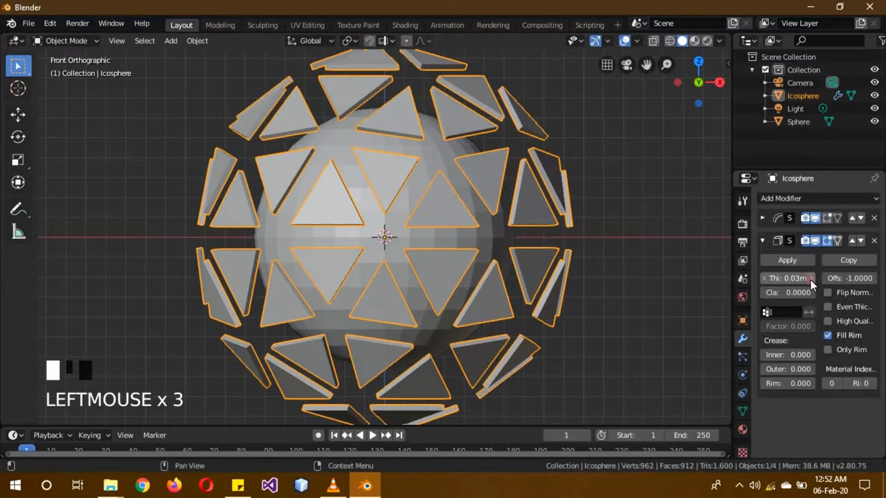
drag(789, 277, 802, 277)
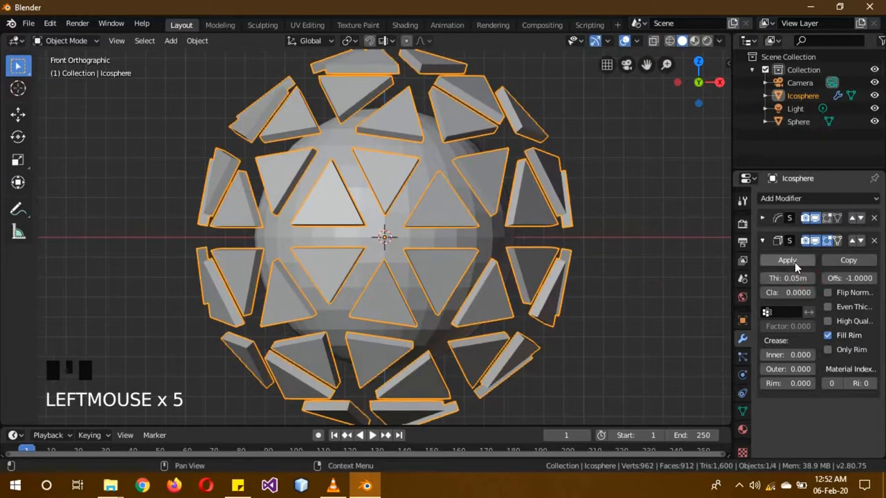
scroll(down, 3)
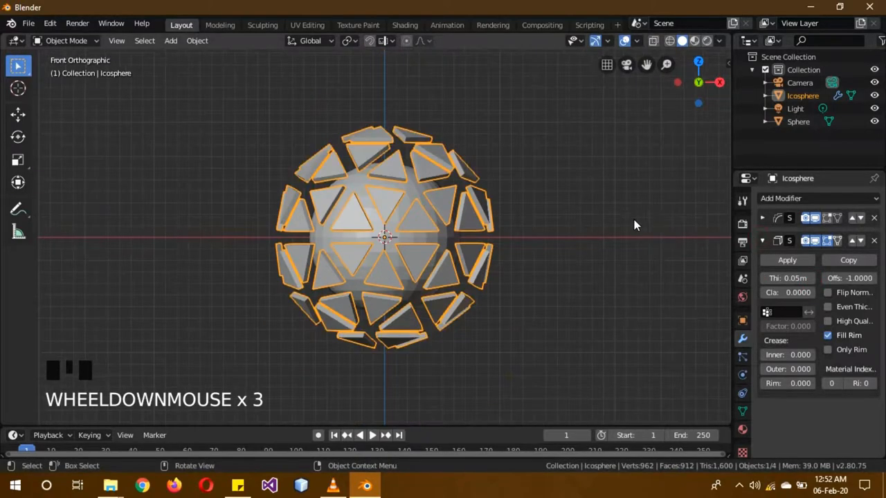
- Add a second UV sphere with a Cast modifier at factor about 1.4
key(shift+a)
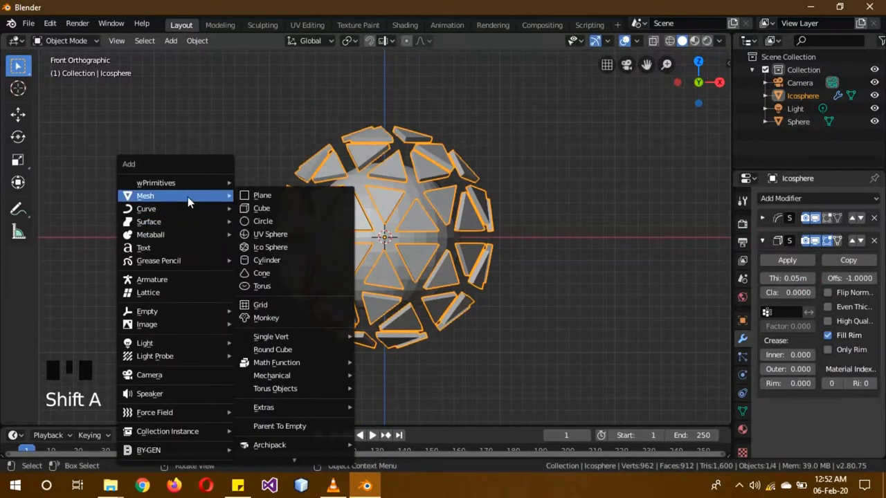
click(270, 234)
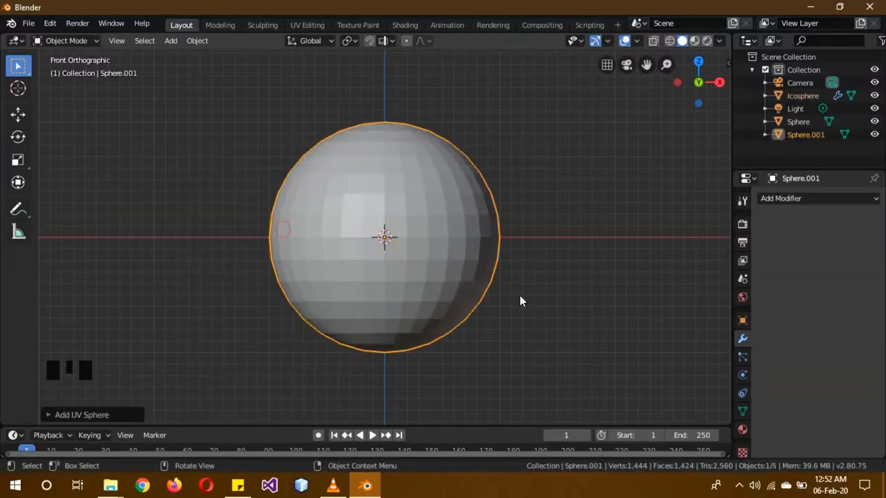
key(s)
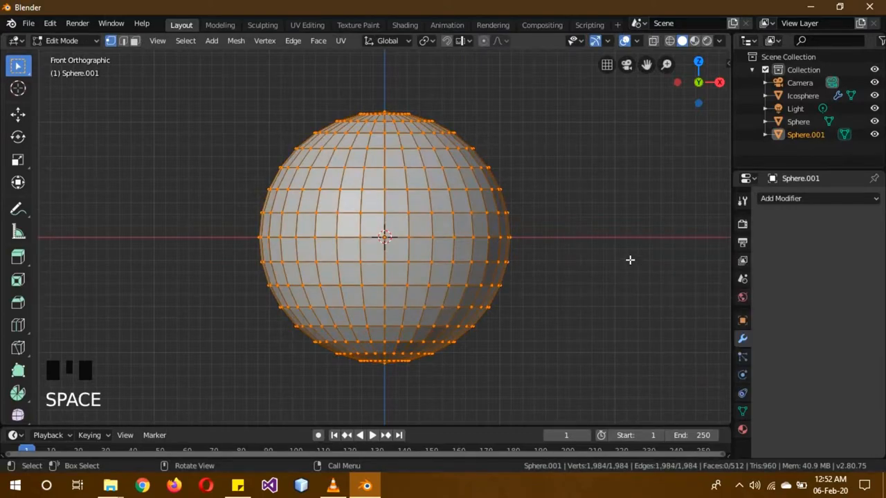
click(817, 199)
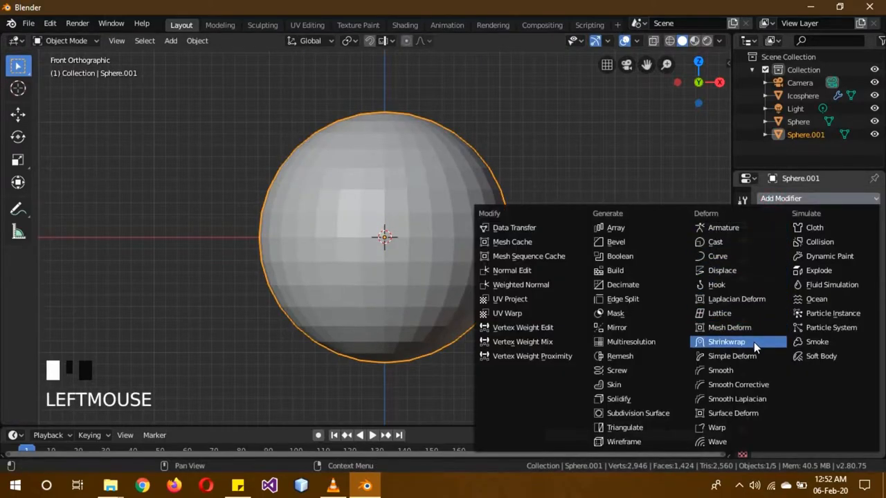
click(727, 340)
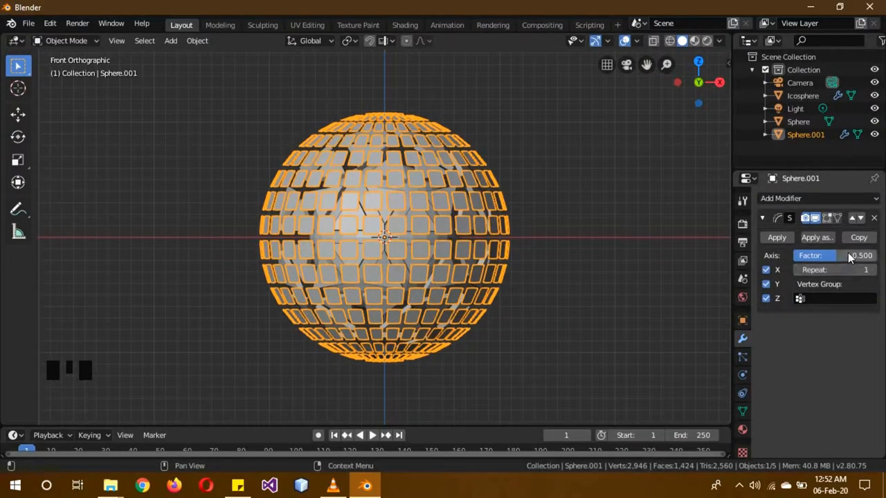
drag(816, 254, 858, 255)
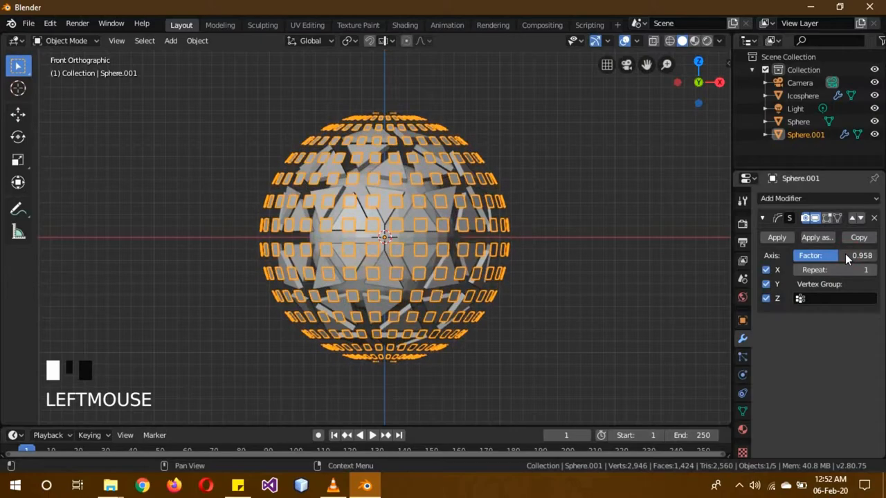
click(815, 255)
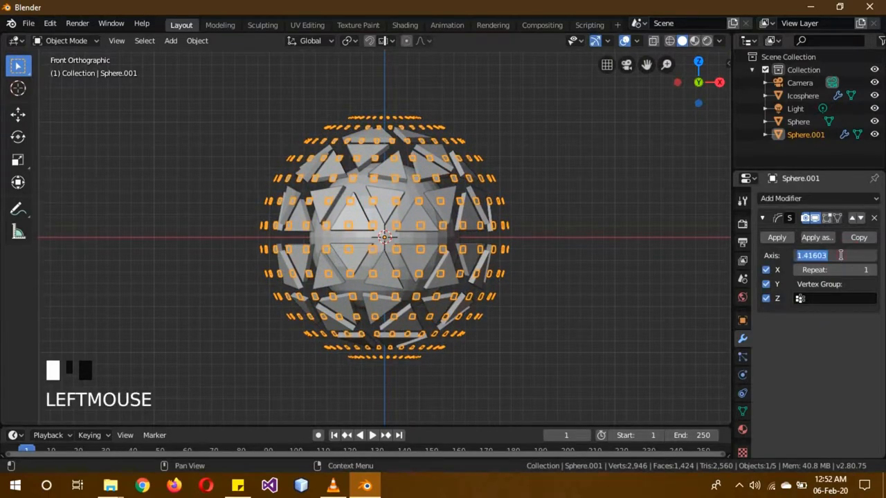
key(shift+Left)
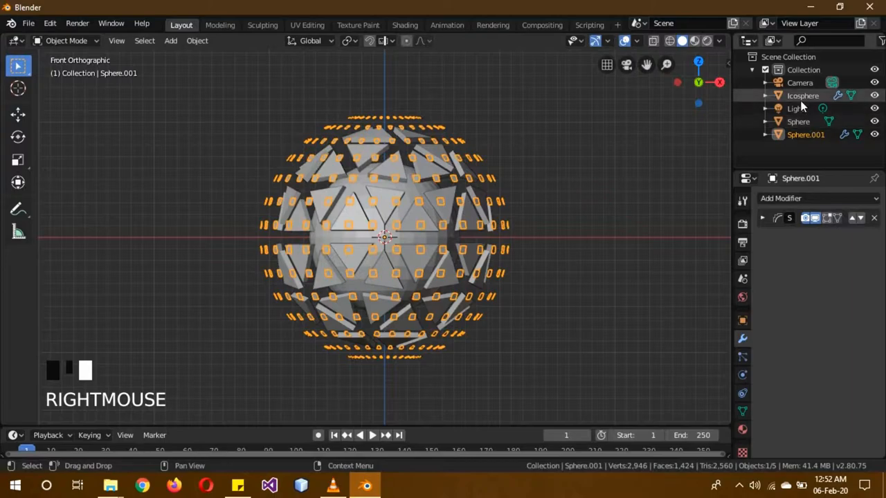
- Delete the original light and add a point light with power 3000
click(803, 96)
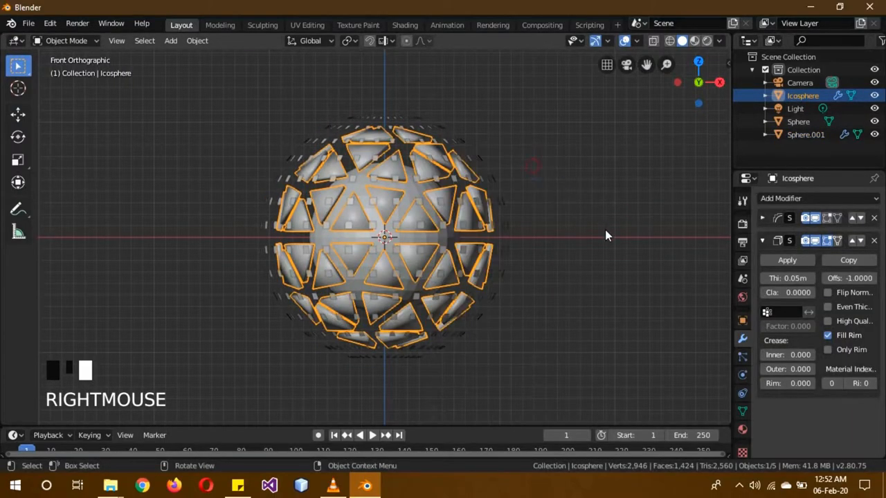
scroll(up, 3)
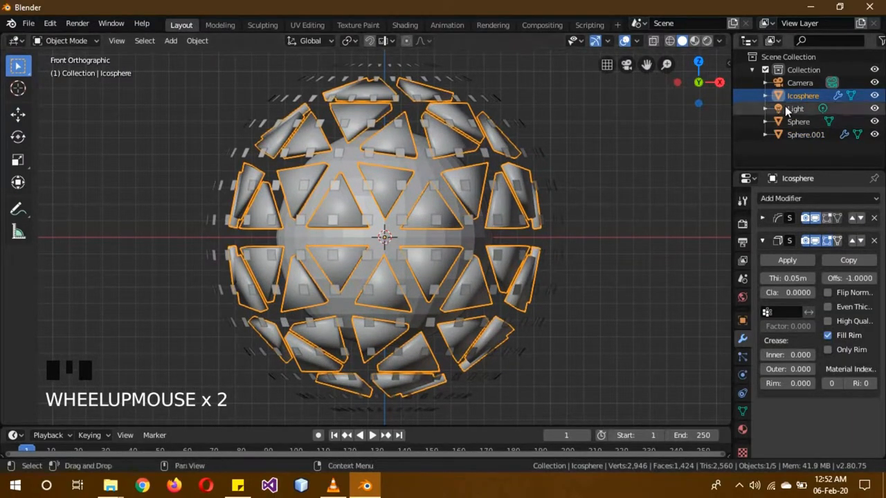
scroll(down, 3)
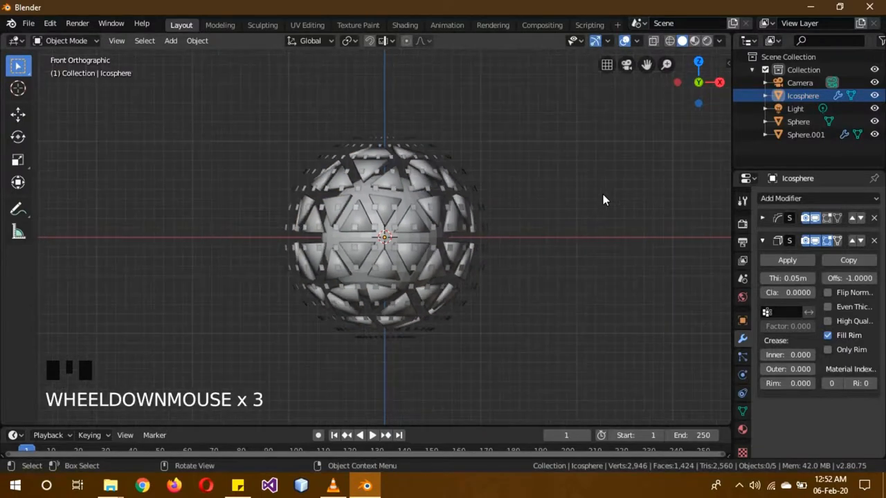
scroll(down, 3)
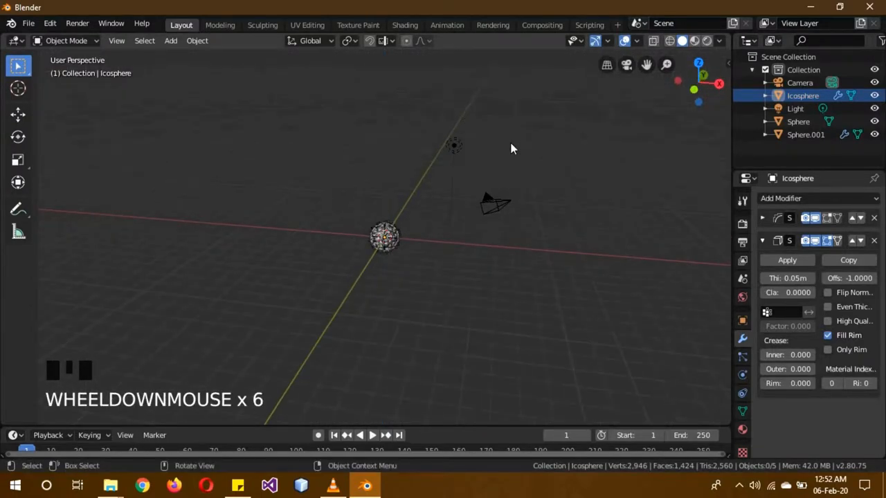
key(Delete)
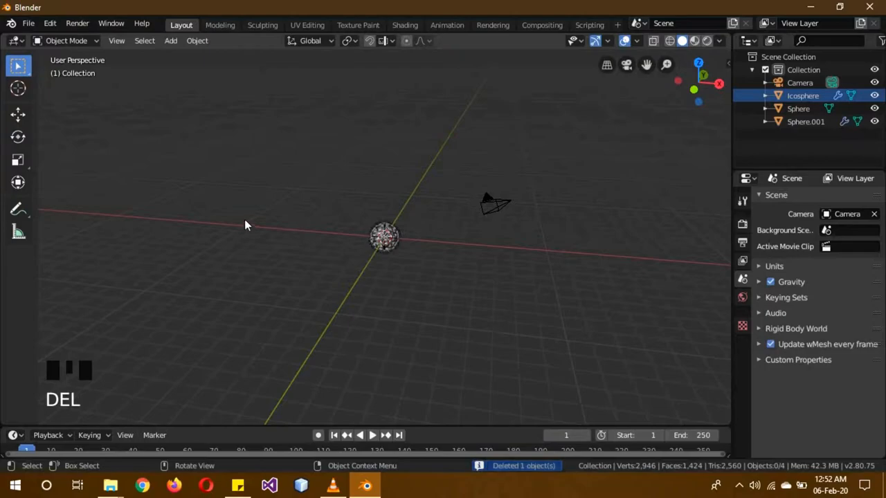
key(shift+a)
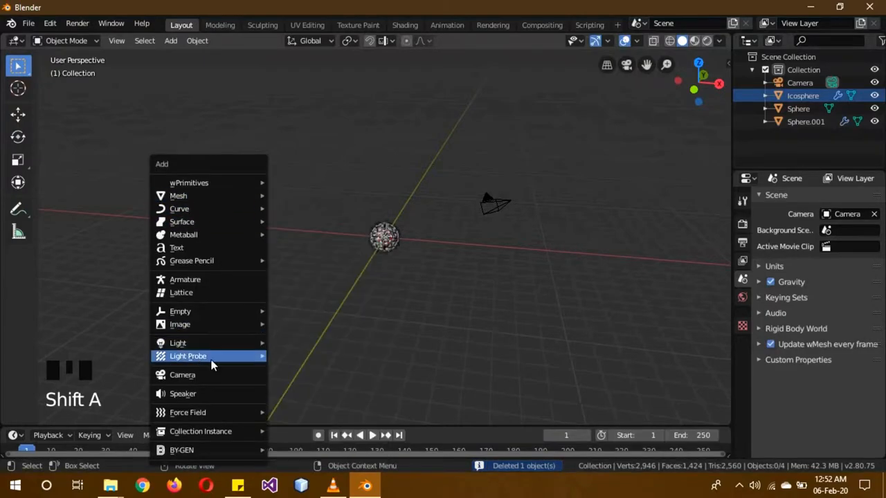
mouse_move(177, 344)
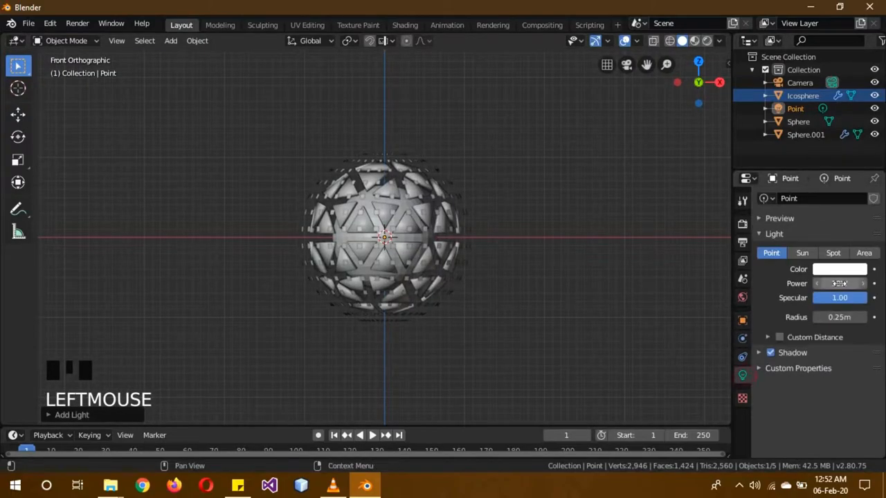
text(3000)
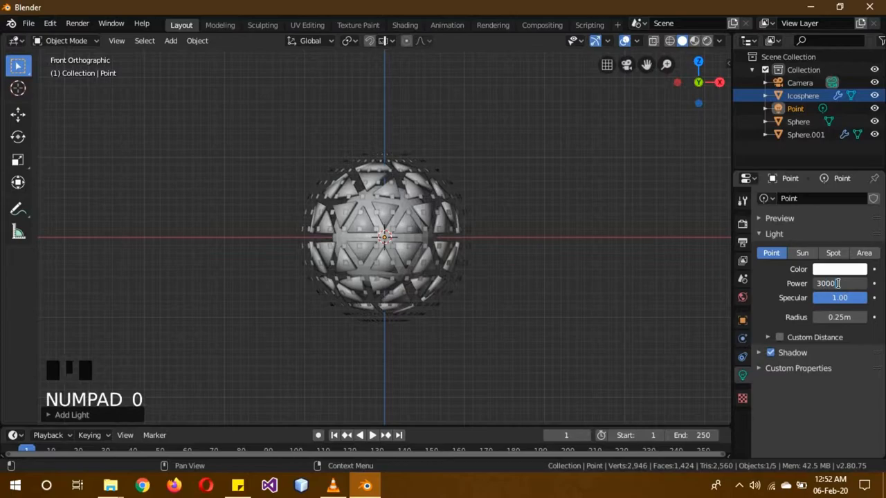
- Give the inner sphere a cyan Emission surface at strength 3 and switch to rendered shading
click(839, 268)
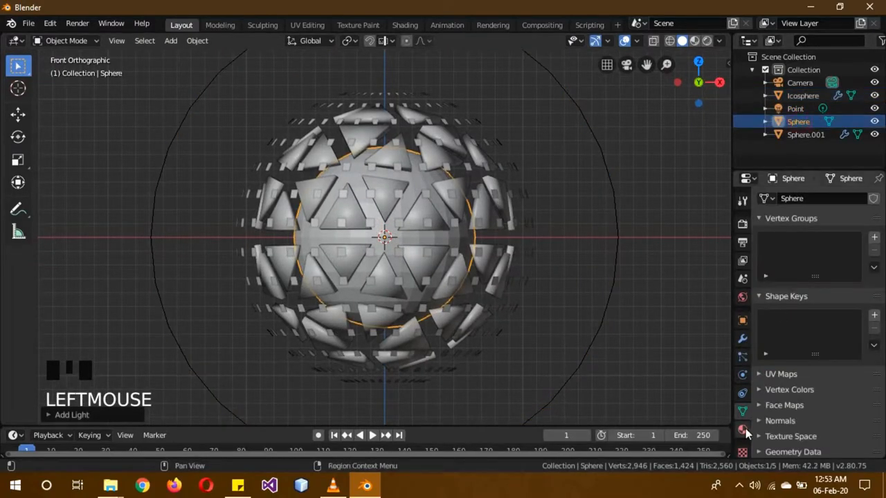
click(742, 429)
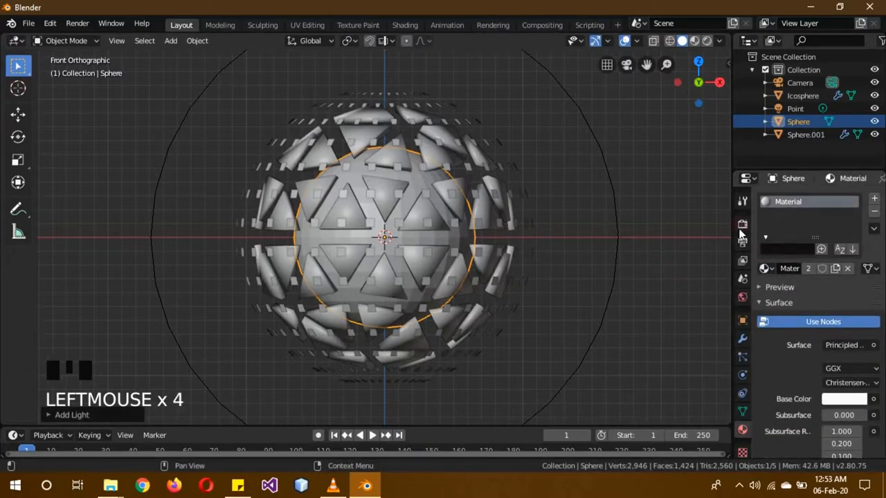
click(741, 224)
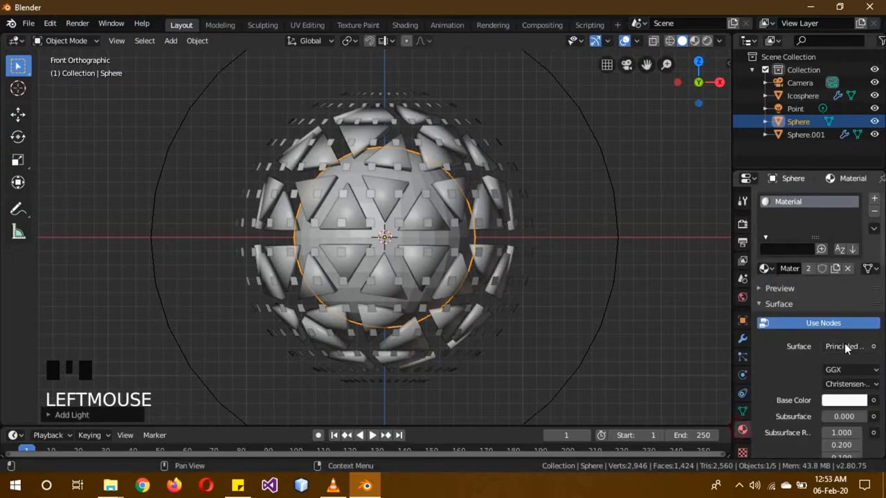
click(844, 346)
text(3)
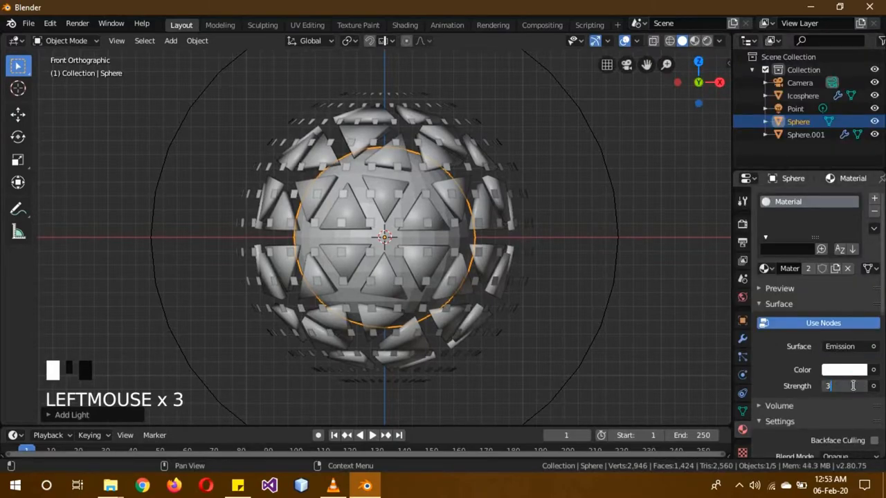
key(Return)
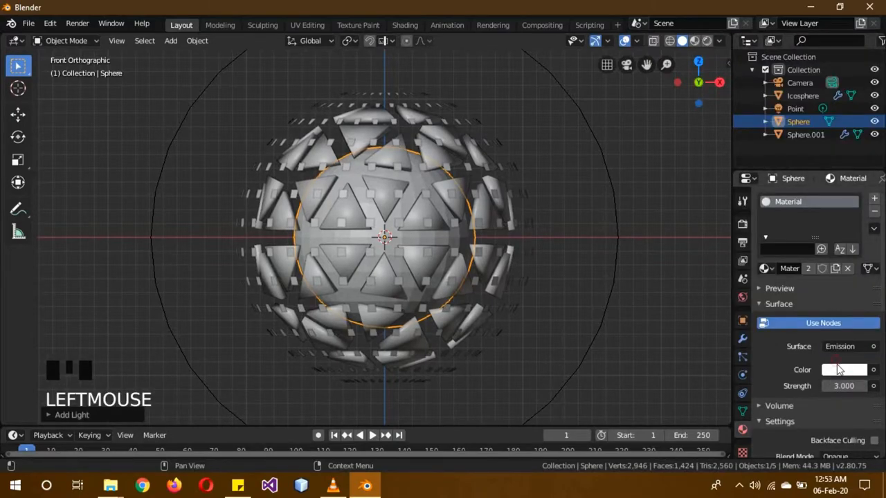
click(843, 369)
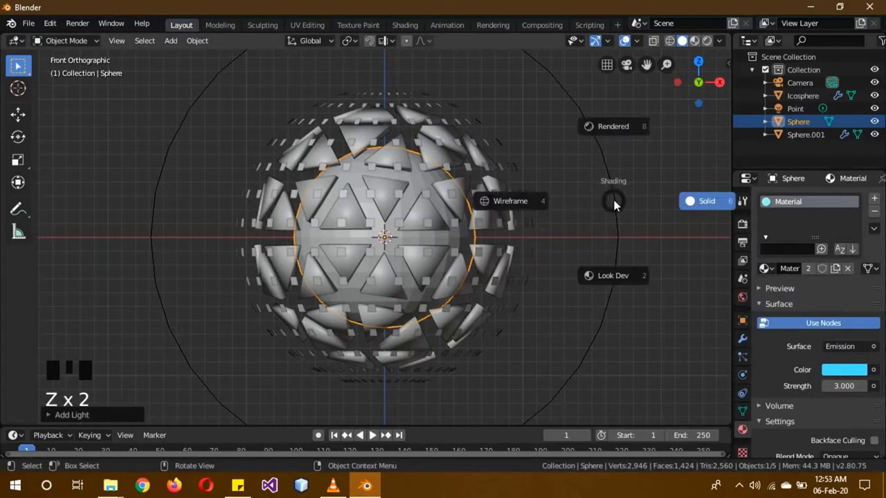
click(613, 126)
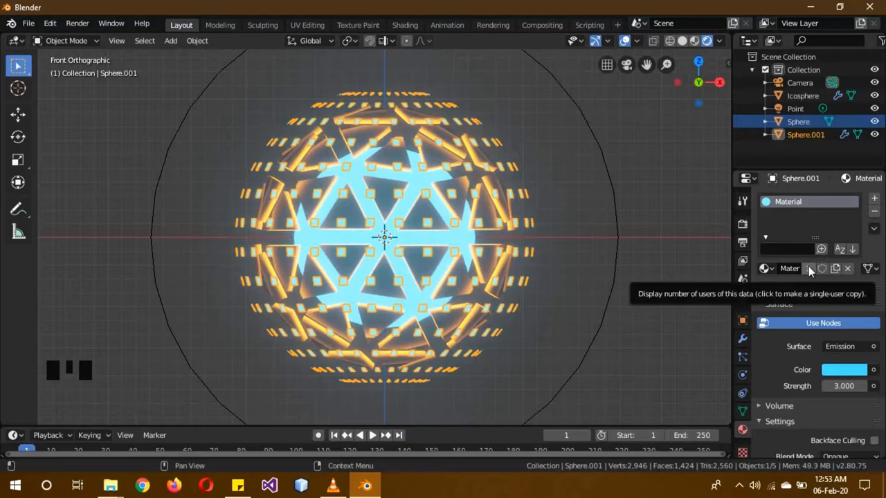
- Make Sphere.001's material a single-user copy (Material.001) and set the world colour to black
click(808, 268)
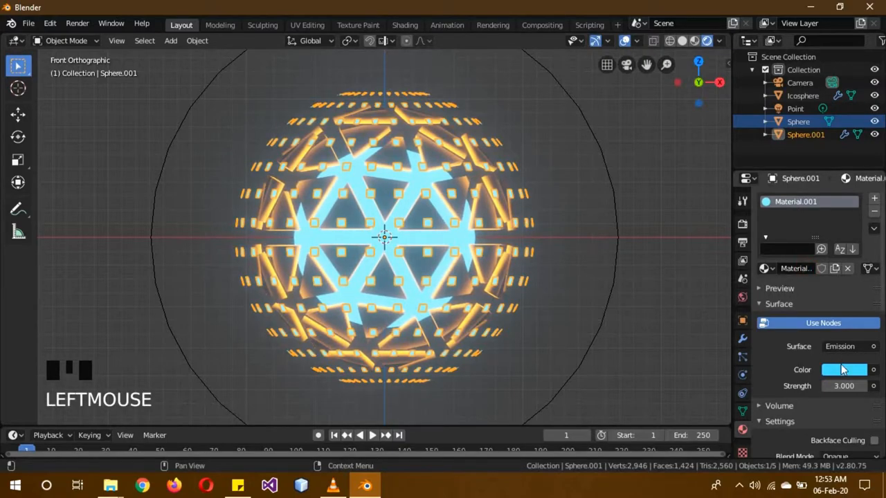
double_click(843, 386)
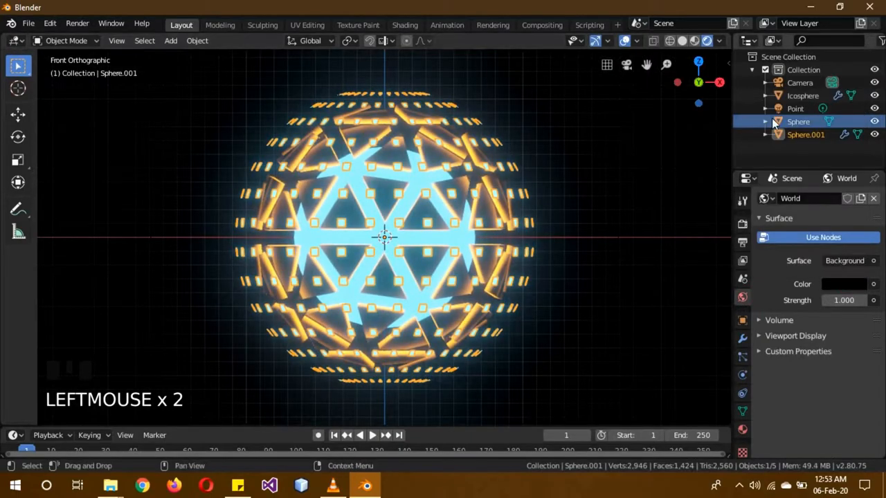
click(803, 95)
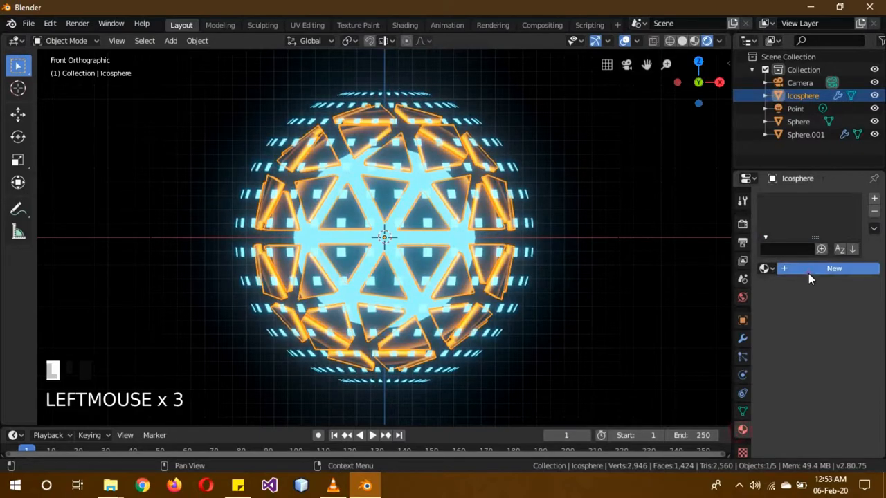
- Create a new Icosphere material: Metallic 1, Roughness 0, Anisotropic, Sheen and Clearcoat 1, adjusted IOR
click(833, 268)
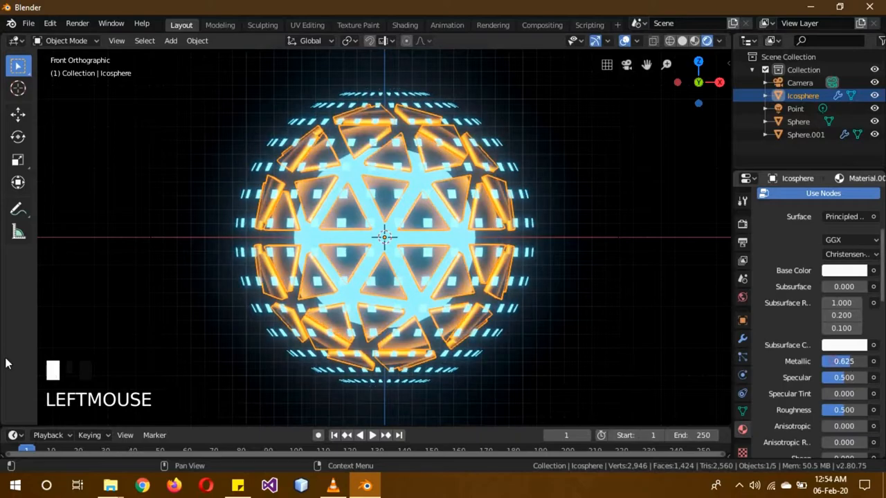
drag(830, 359, 857, 359)
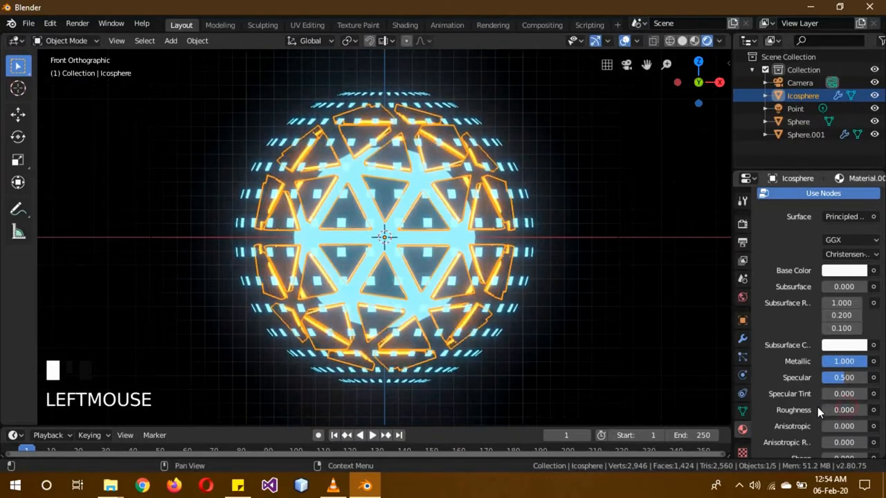
scroll(down, 3)
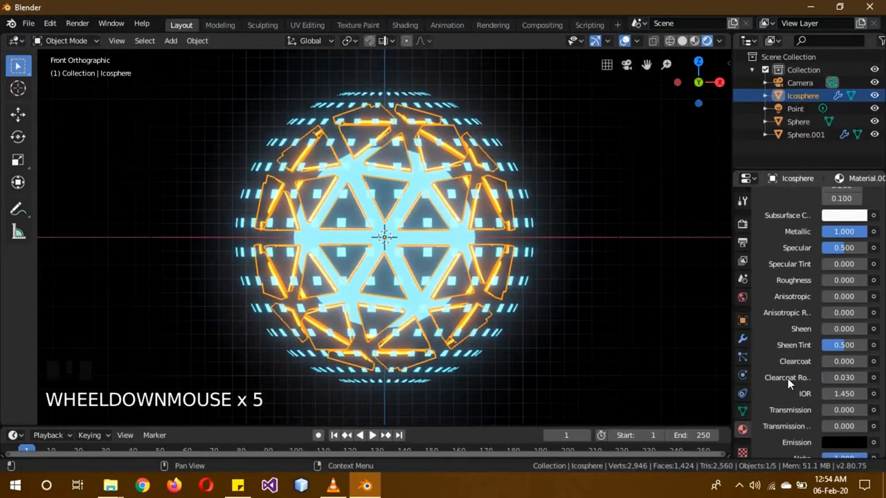
click(844, 360)
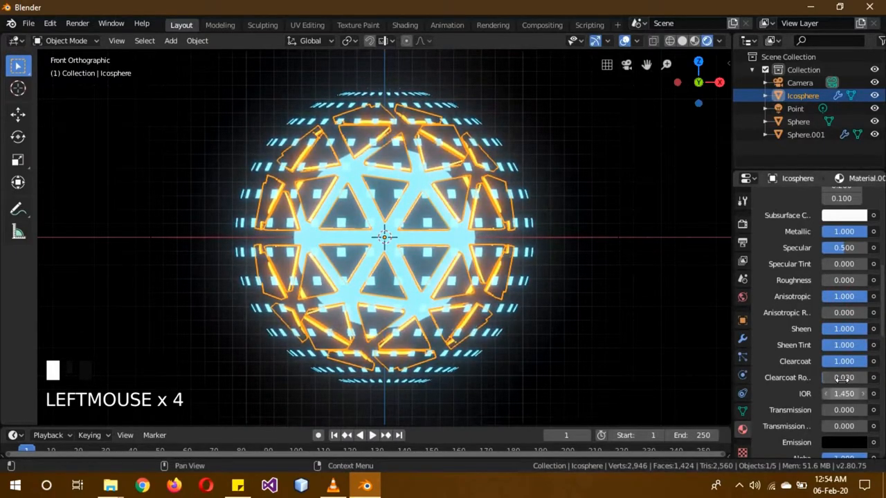
click(844, 393)
text(1.33)
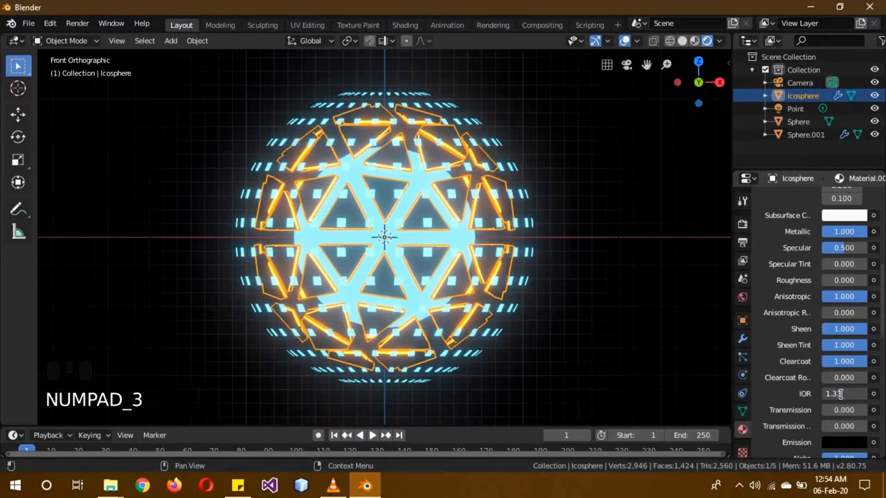
scroll(down, 3)
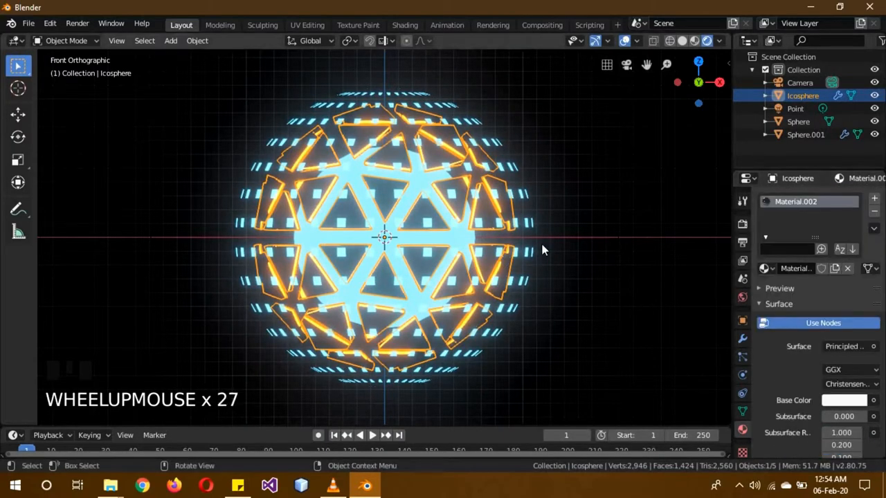
scroll(down, 3)
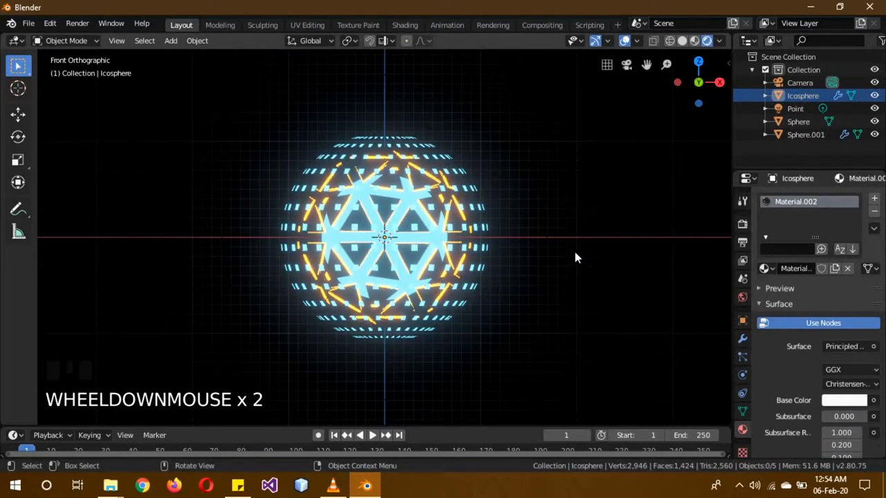
- Select the Point light and review its orange color, 3000 W power and 5.76 m radius
click(795, 108)
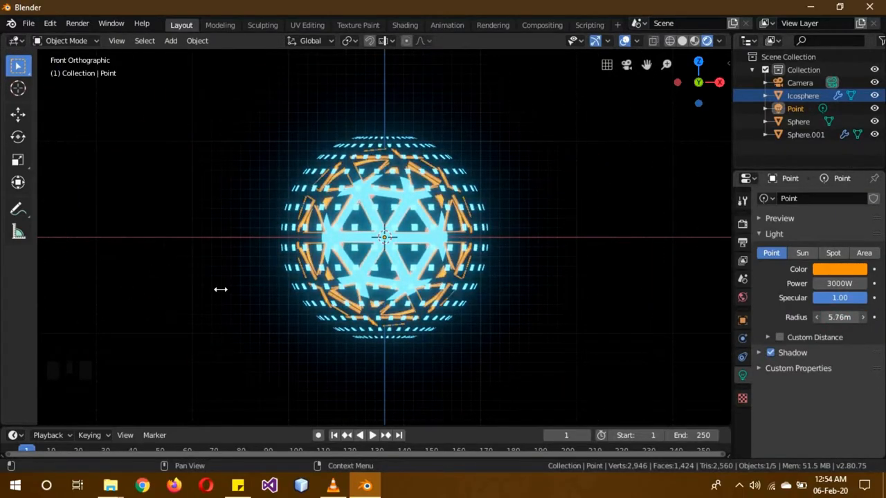
scroll(up, 3)
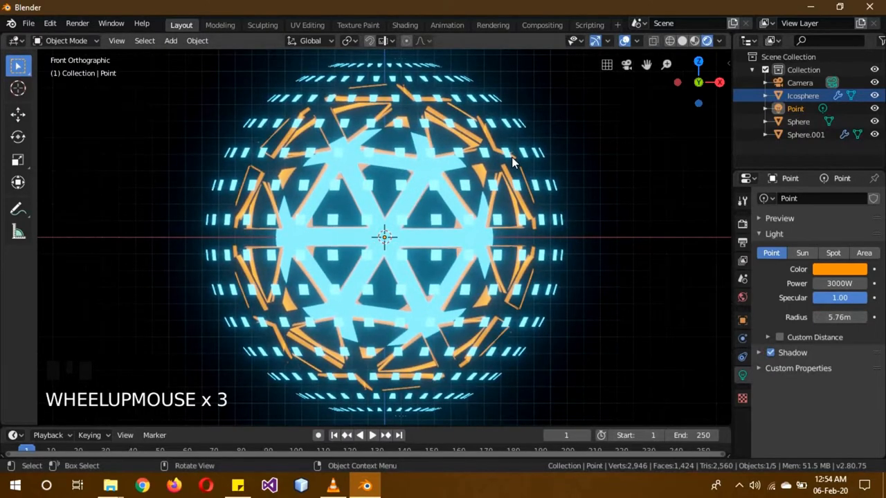
scroll(down, 3)
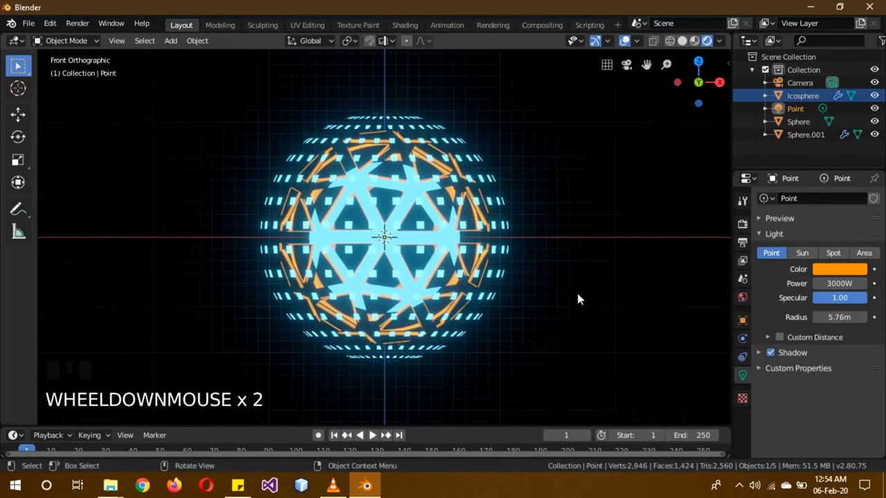
scroll(up, 3)
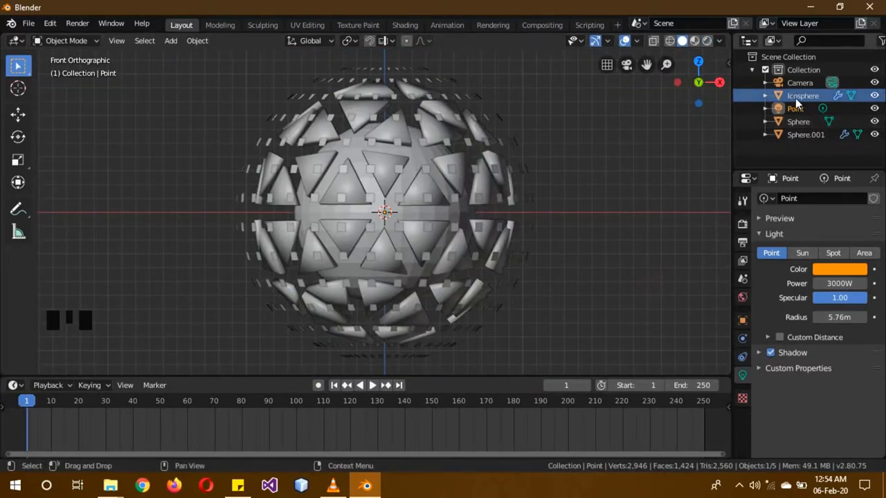
- Key the Icosphere and Sphere.001 Z rotations at frame 250, with Sphere.001 at -360°
click(803, 95)
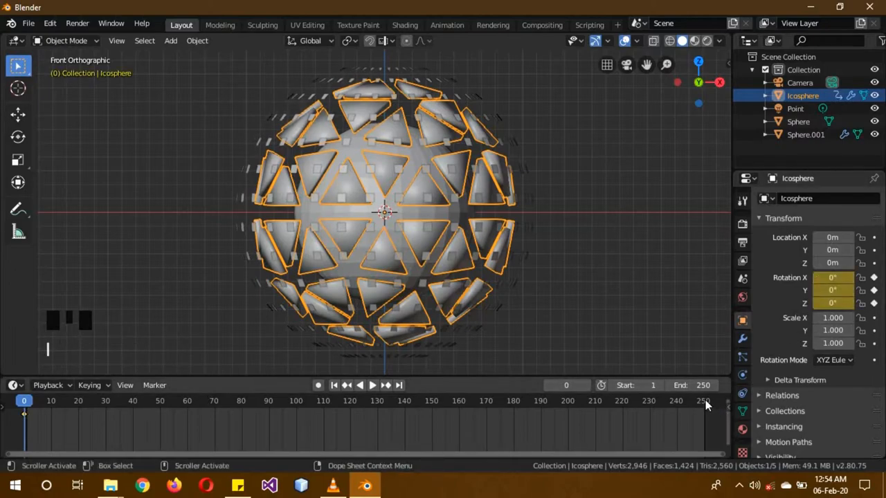
click(705, 402)
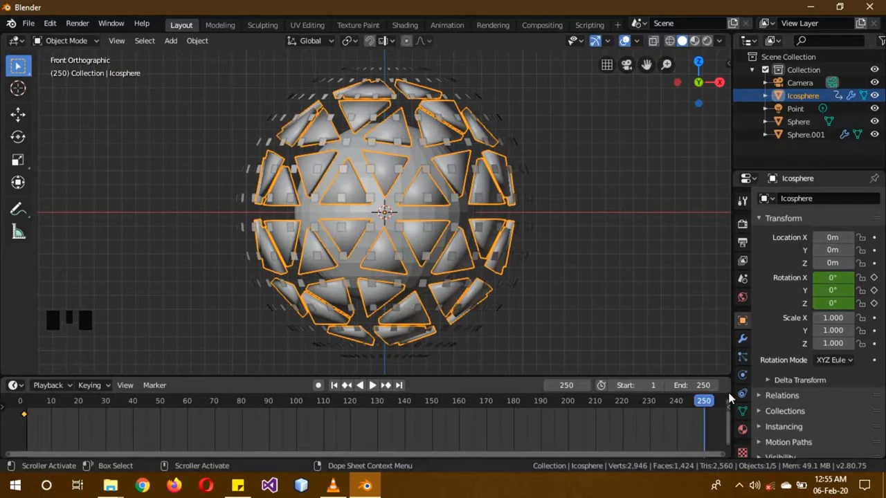
click(833, 303)
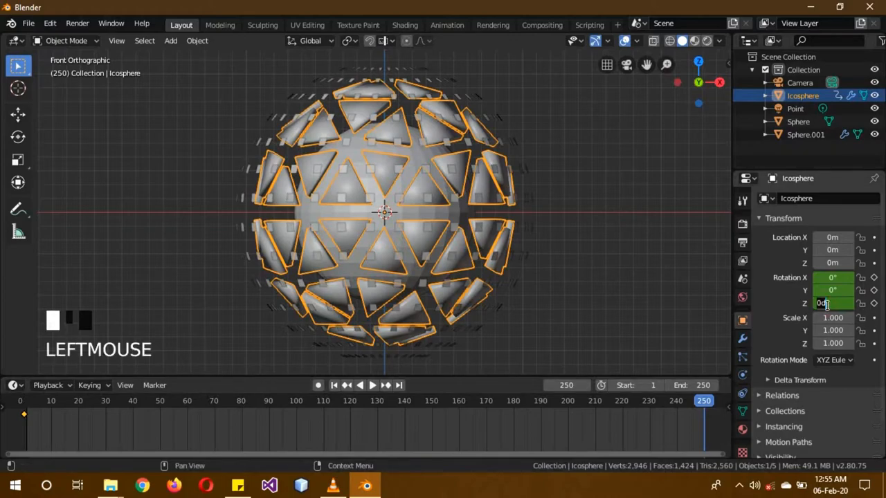
text(60)
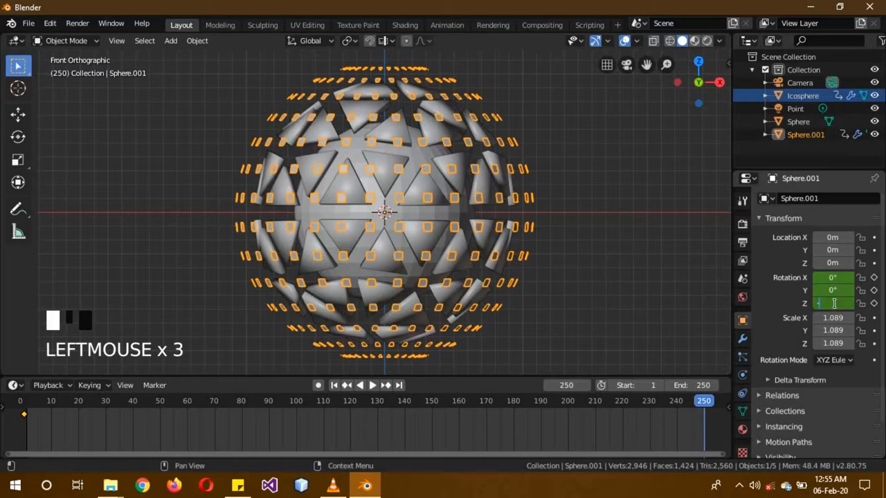
text(-360°)
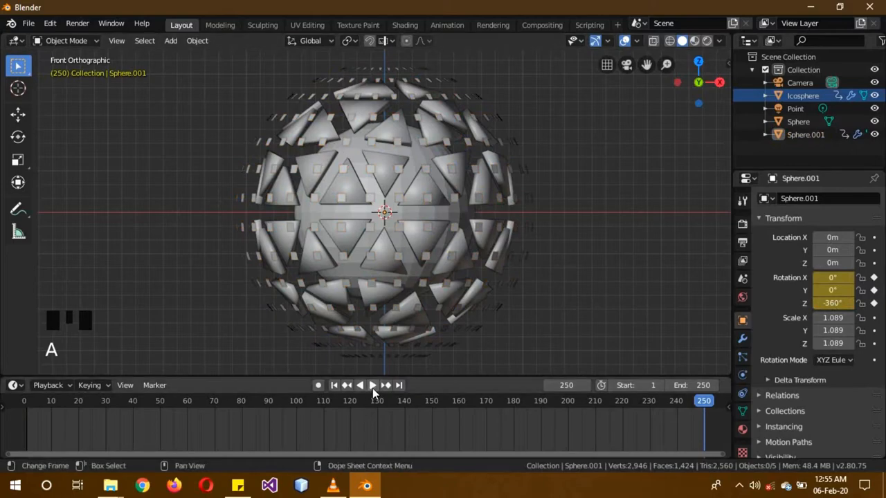
- Play the counter-rotating animation, then return to frame 0
click(372, 384)
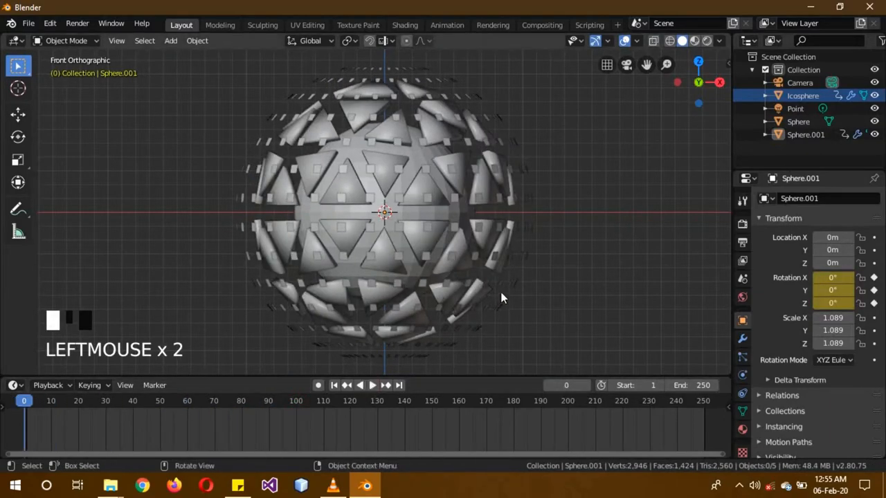
scroll(down, 3)
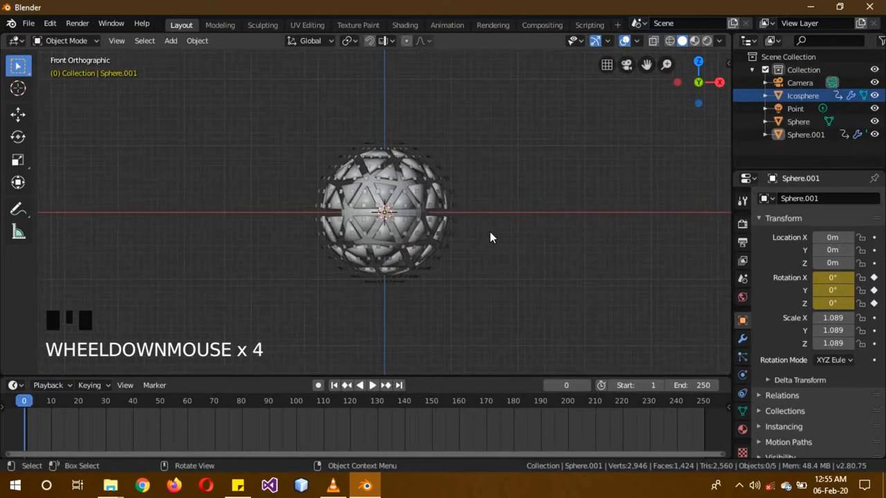
- Add an orange 1000 W point light and raise it above the core
key(shift+a)
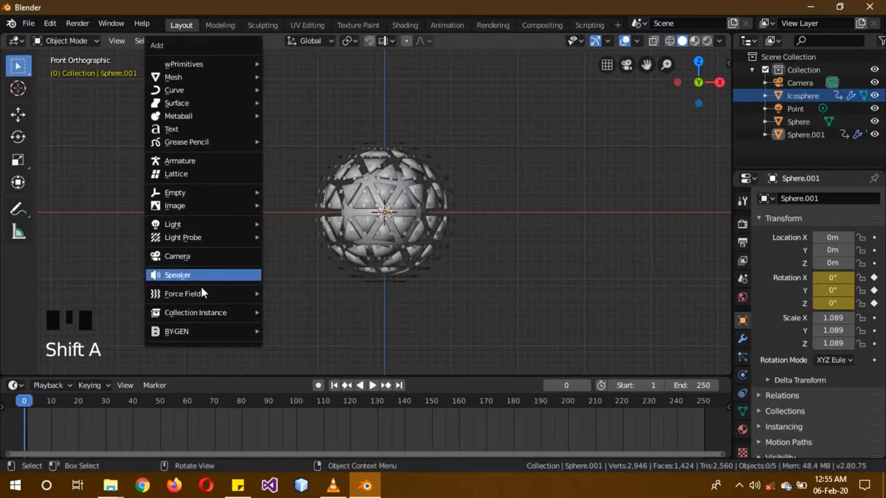
mouse_move(171, 225)
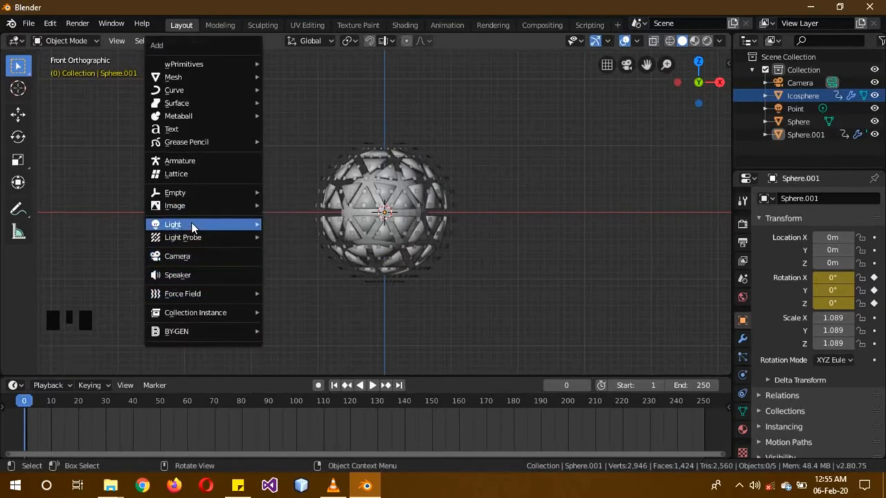
click(172, 225)
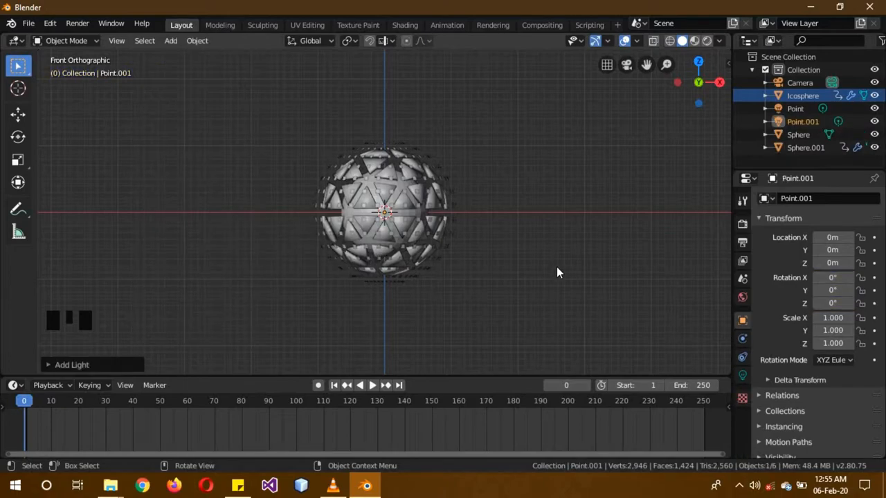
key(g)
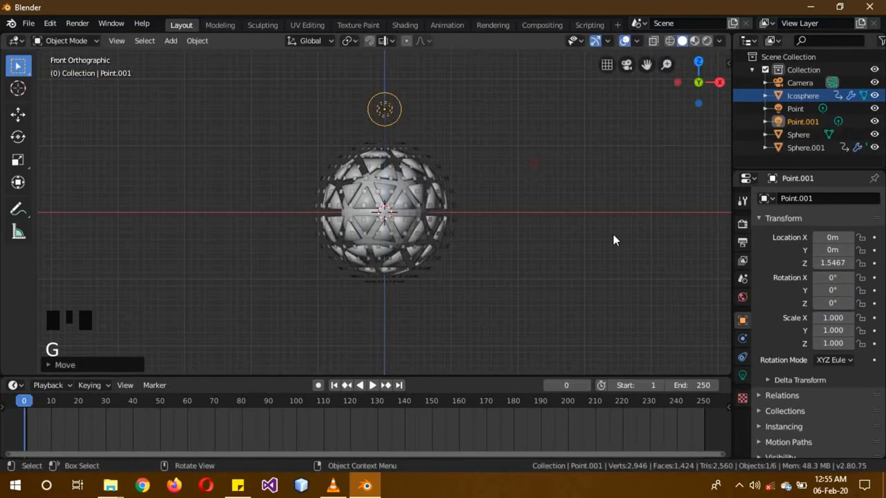
click(839, 269)
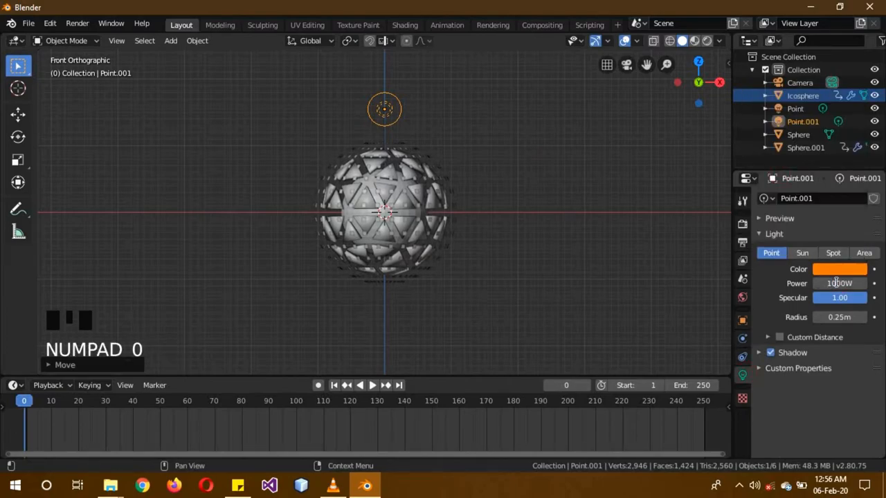
- Duplicate the light below the core and preview the scene in Rendered shading
key(shift+d)
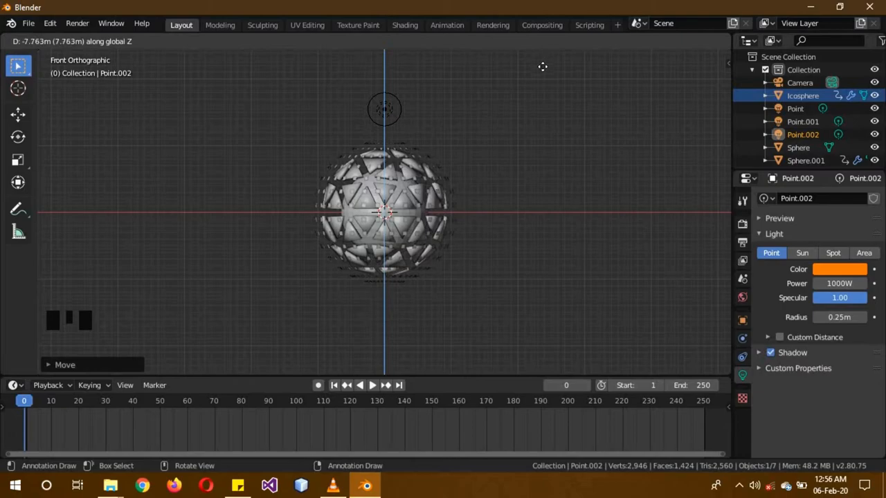
key(z)
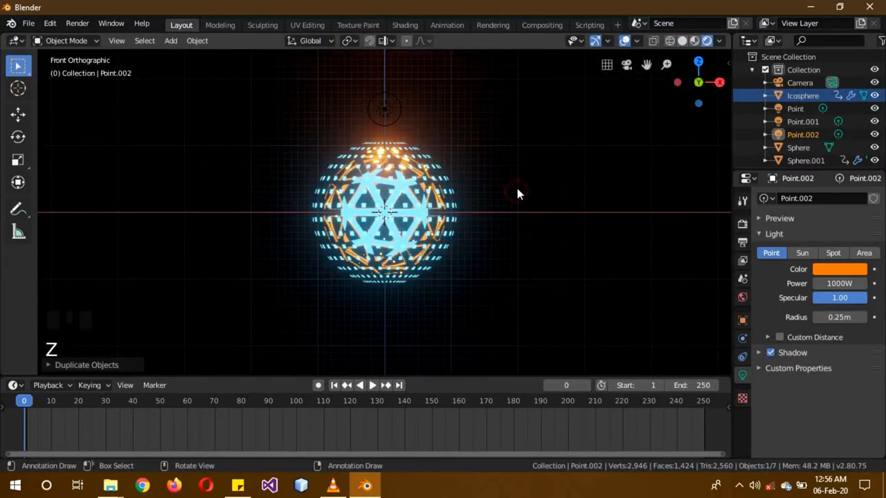
scroll(down, 3)
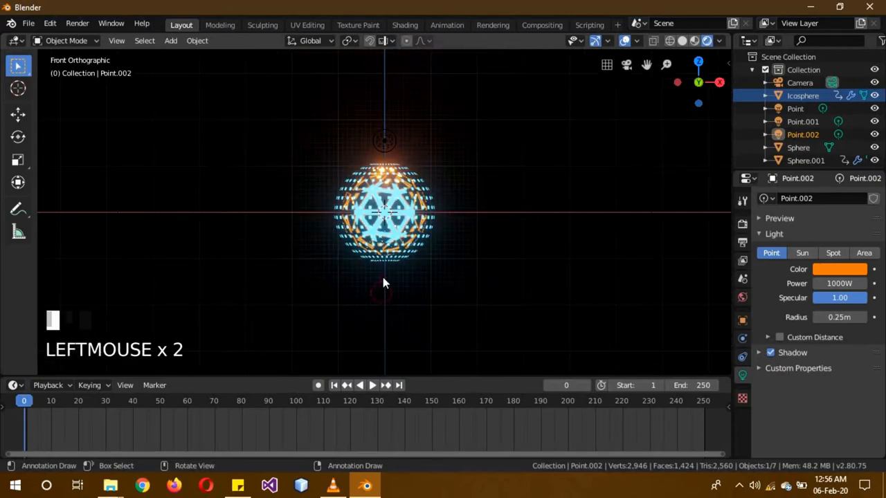
click(803, 135)
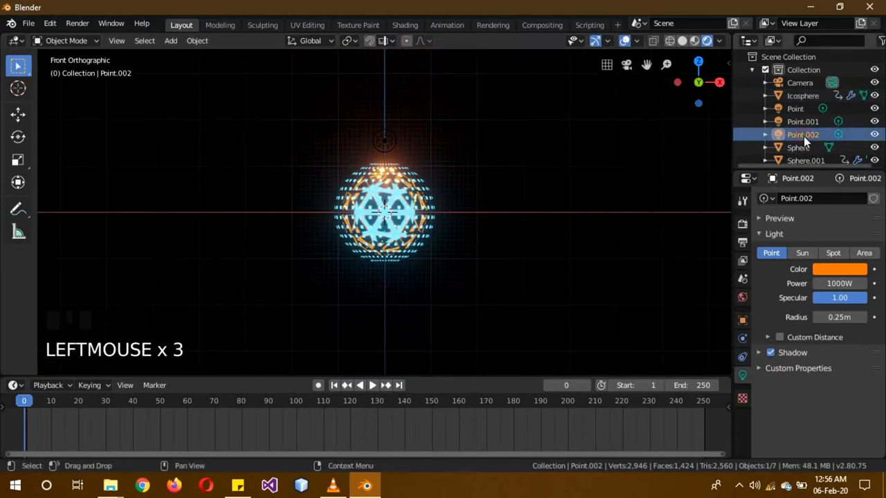
key(z)
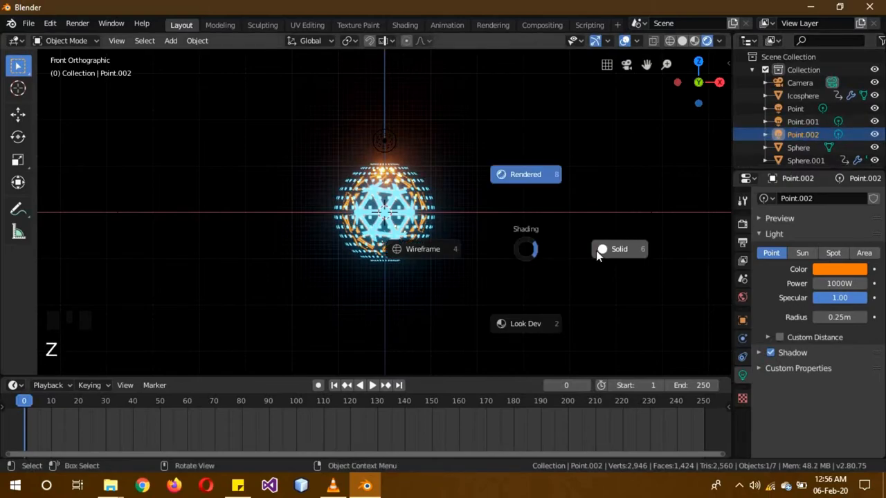
- Move the lower point light vertically up to sit just beneath the core
scroll(down, 3)
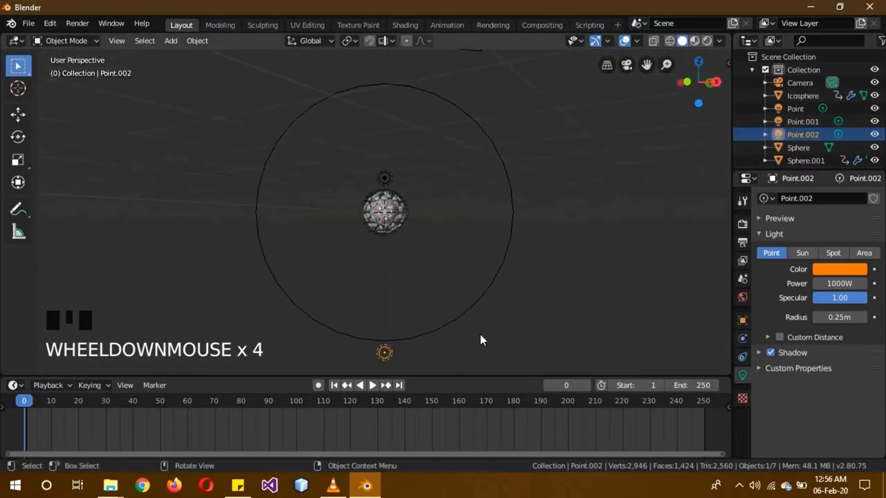
key(g)
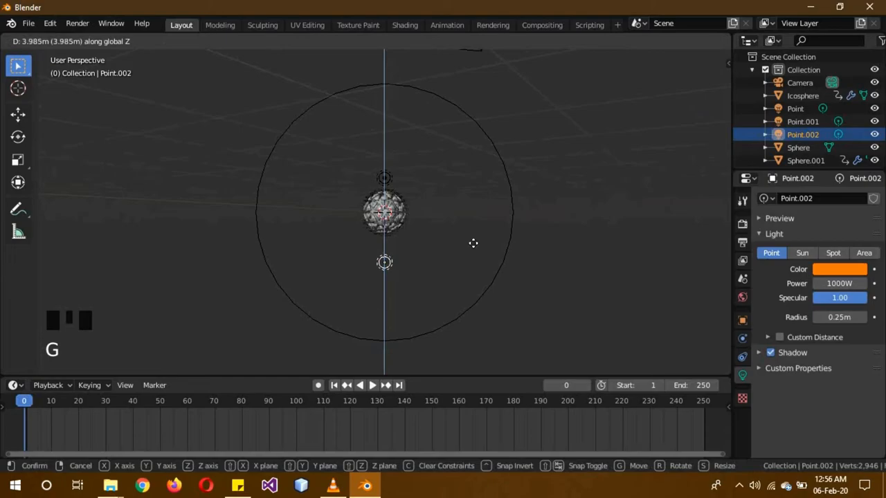
key(z)
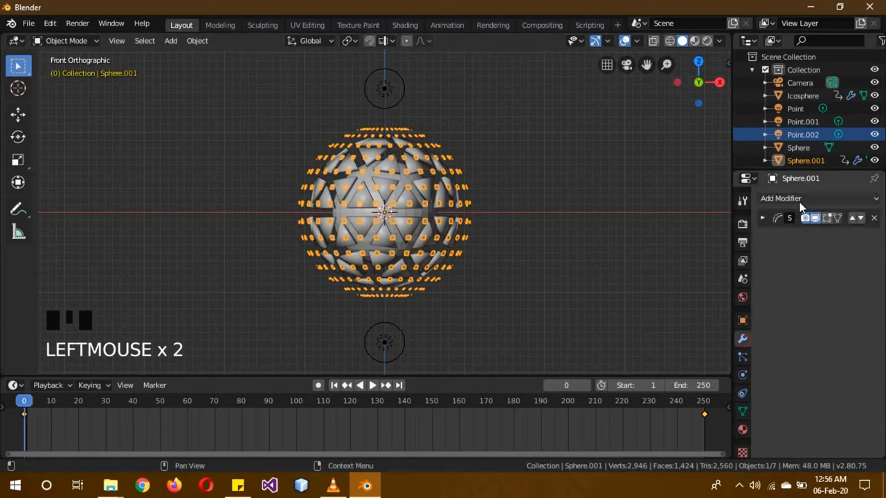
- Add a Displace modifier to Sphere.001 with a new displacement texture
click(780, 199)
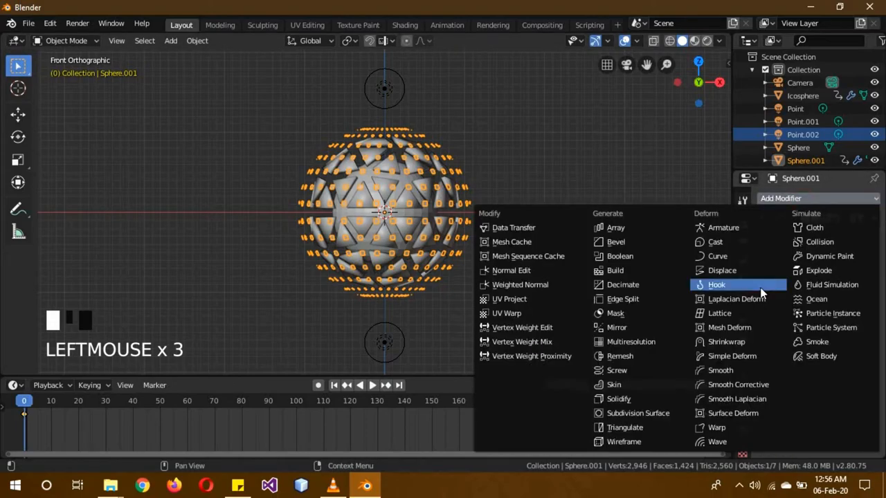
mouse_move(642, 324)
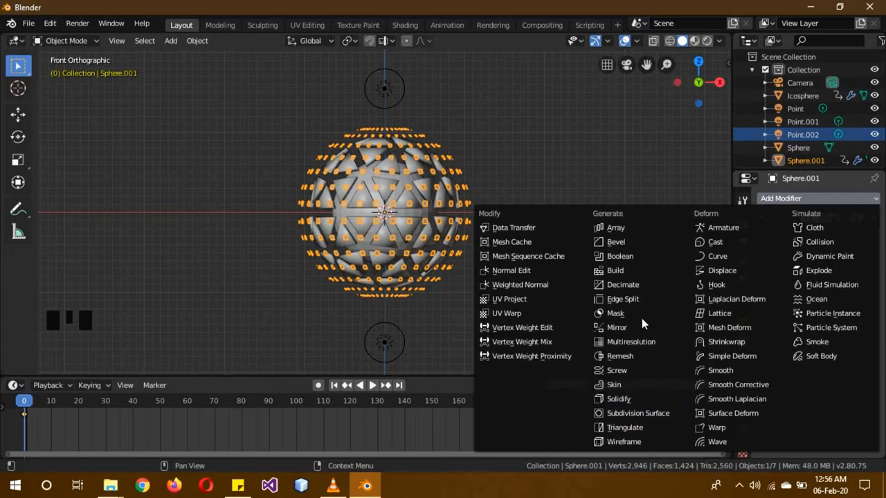
click(722, 270)
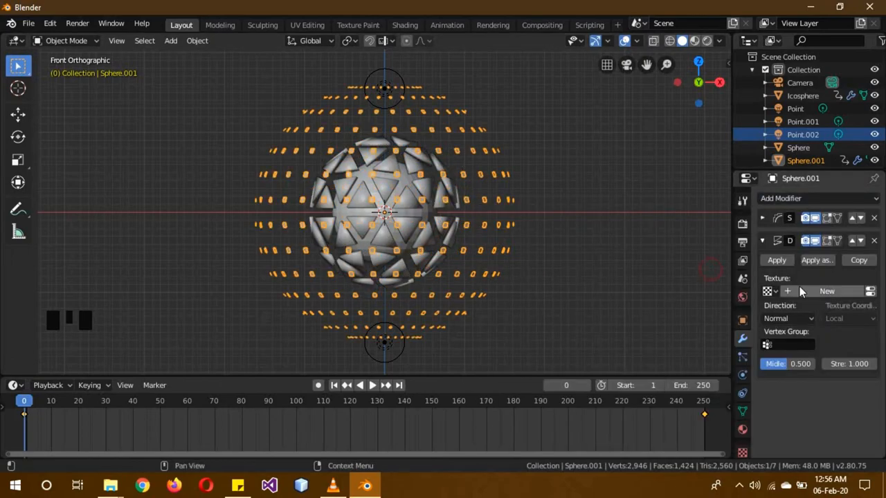
click(742, 454)
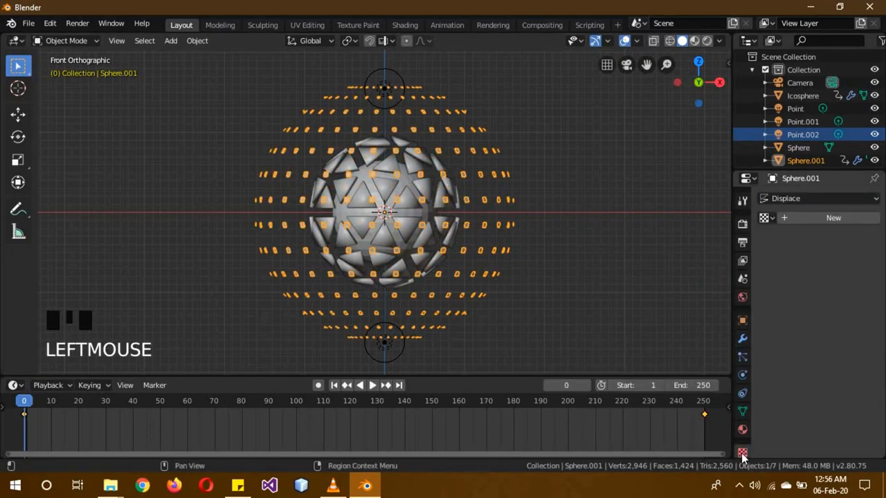
click(830, 236)
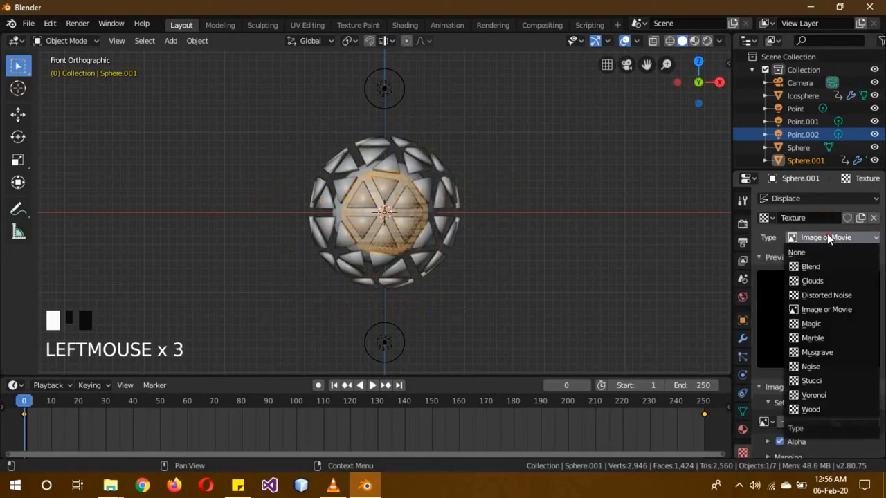
- Try Clouds, Voronoi and Wood texture types, settling on Musgrave
click(810, 280)
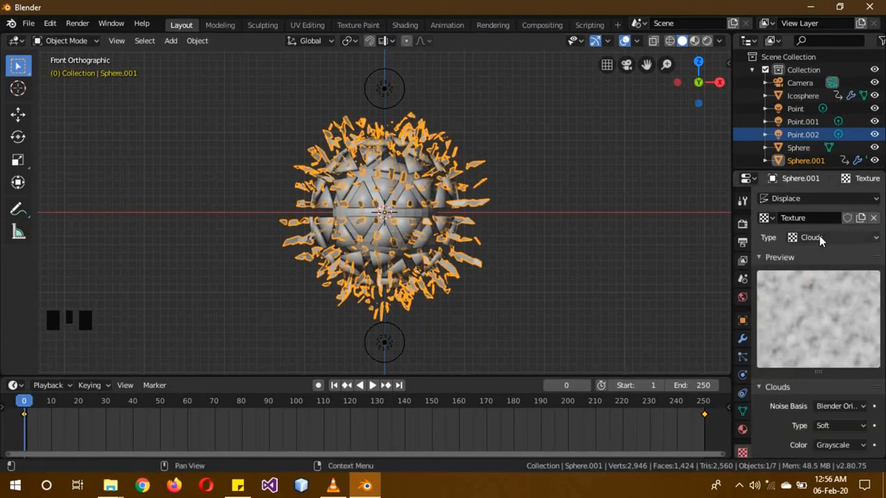
click(819, 238)
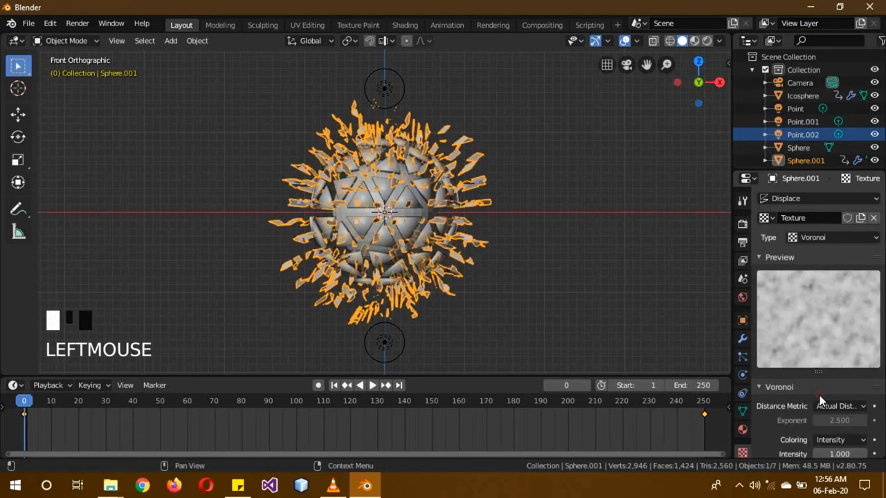
click(816, 238)
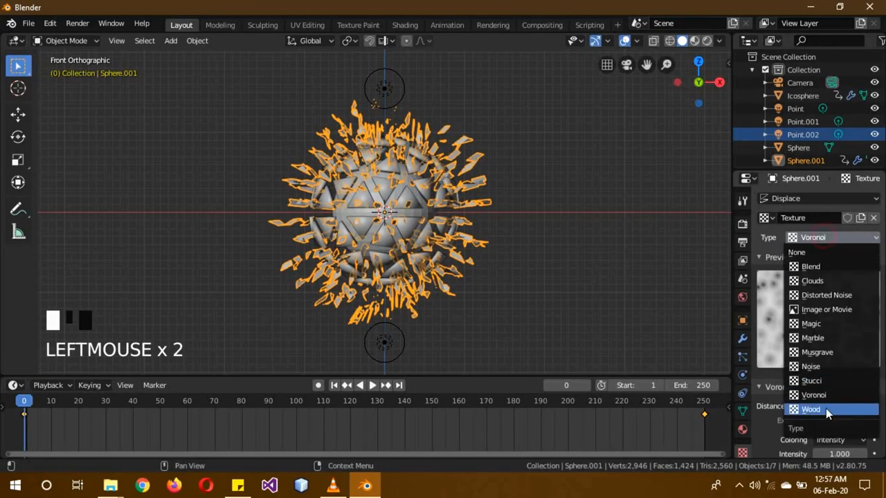
click(811, 409)
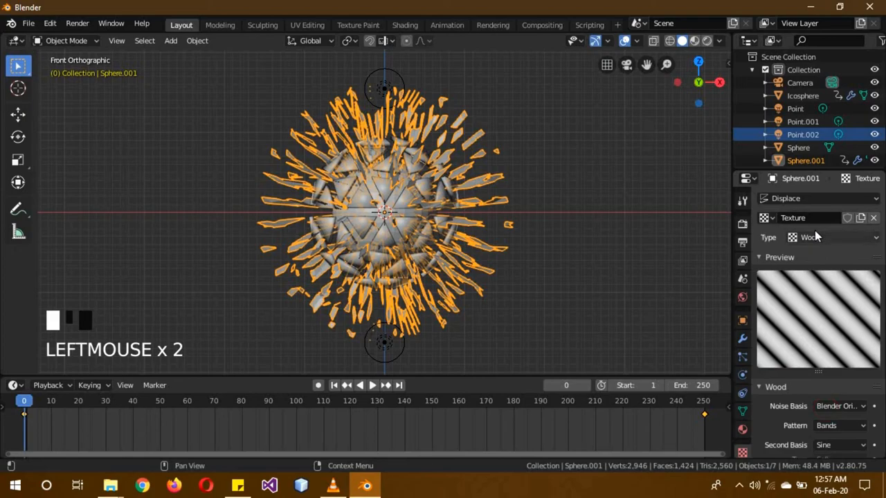
click(817, 238)
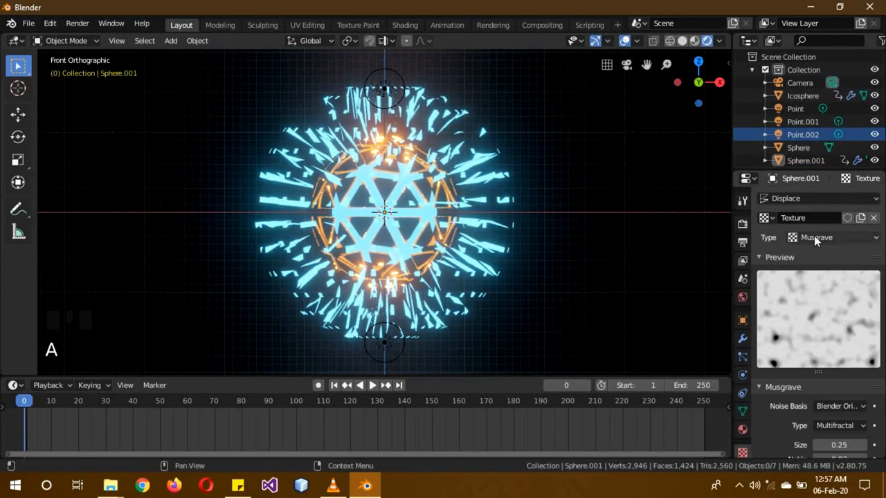
- Change the displace texture from Magic to Distorted Noise for sharp spikes
click(816, 236)
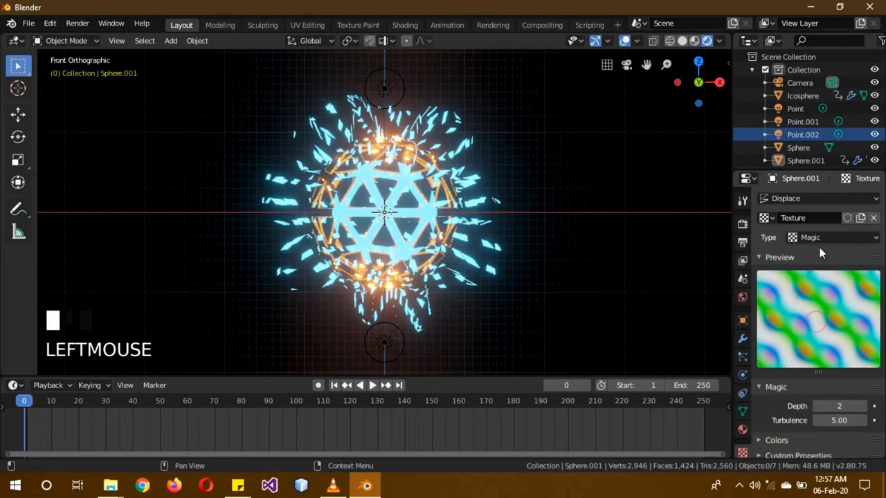
click(830, 238)
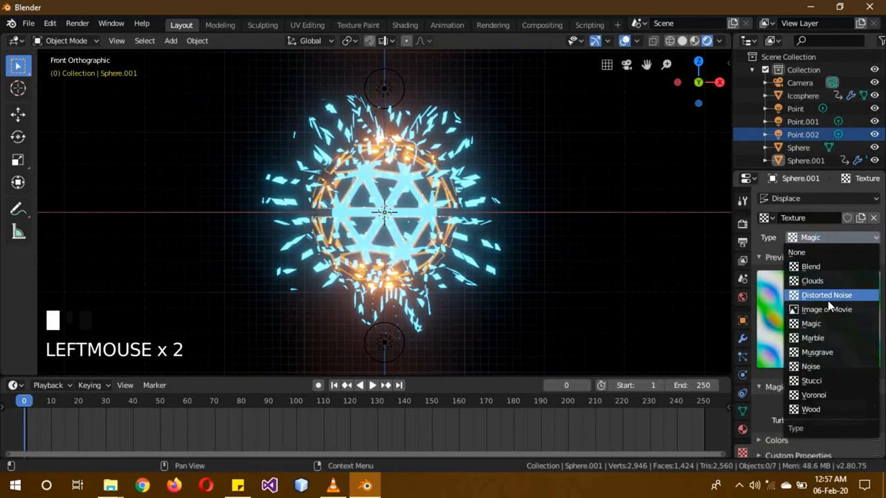
click(826, 295)
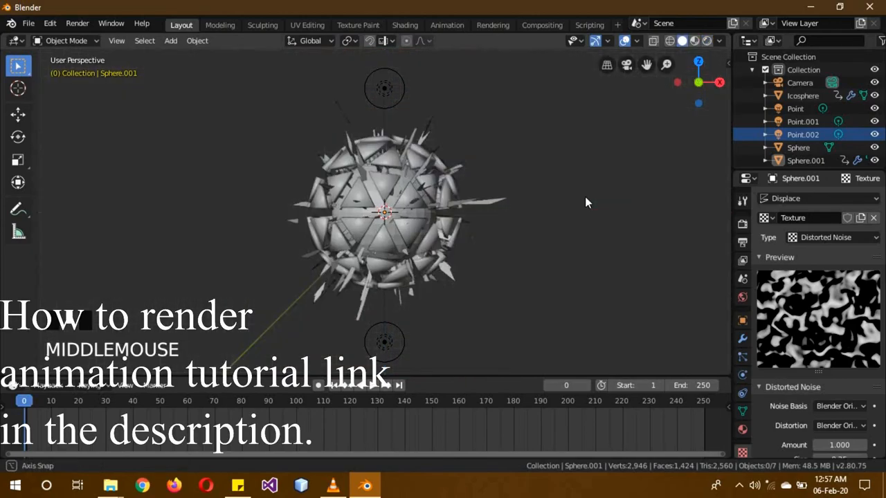
scroll(down, 3)
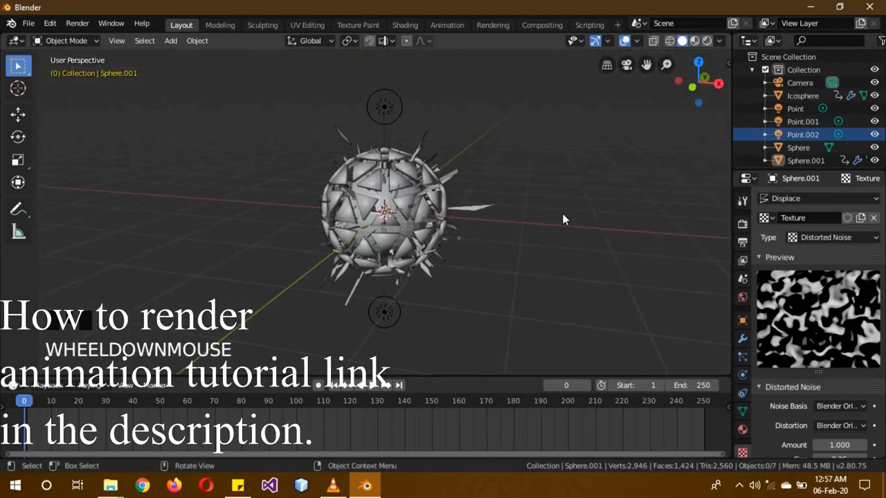